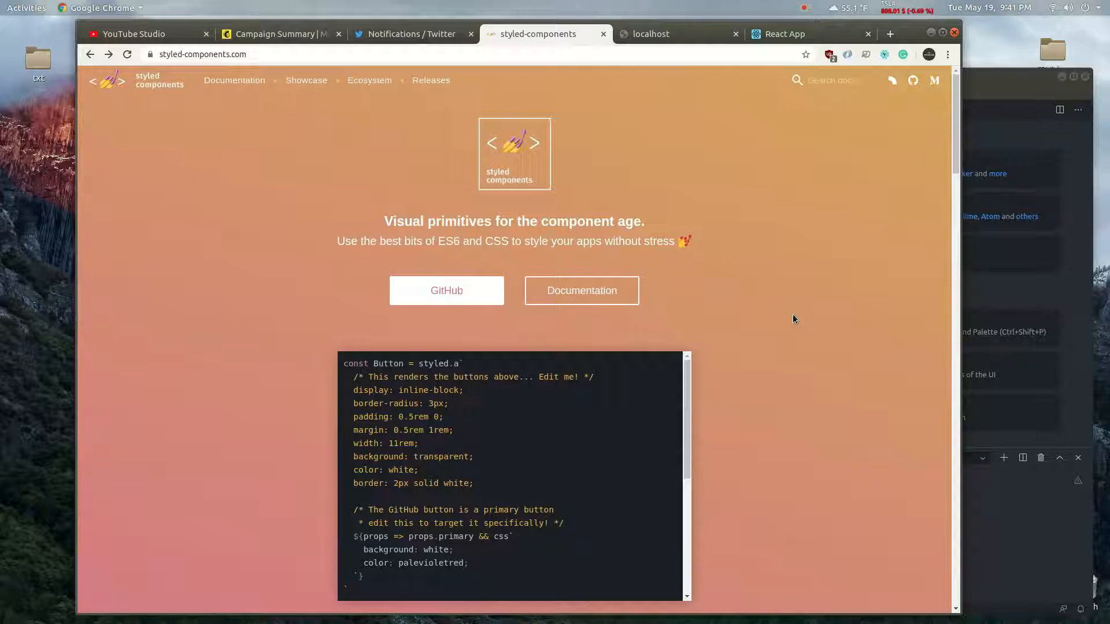
Step: Scroll the styled-components site and inspect the Patreon showcase element's generated class names
scroll(down, 3)
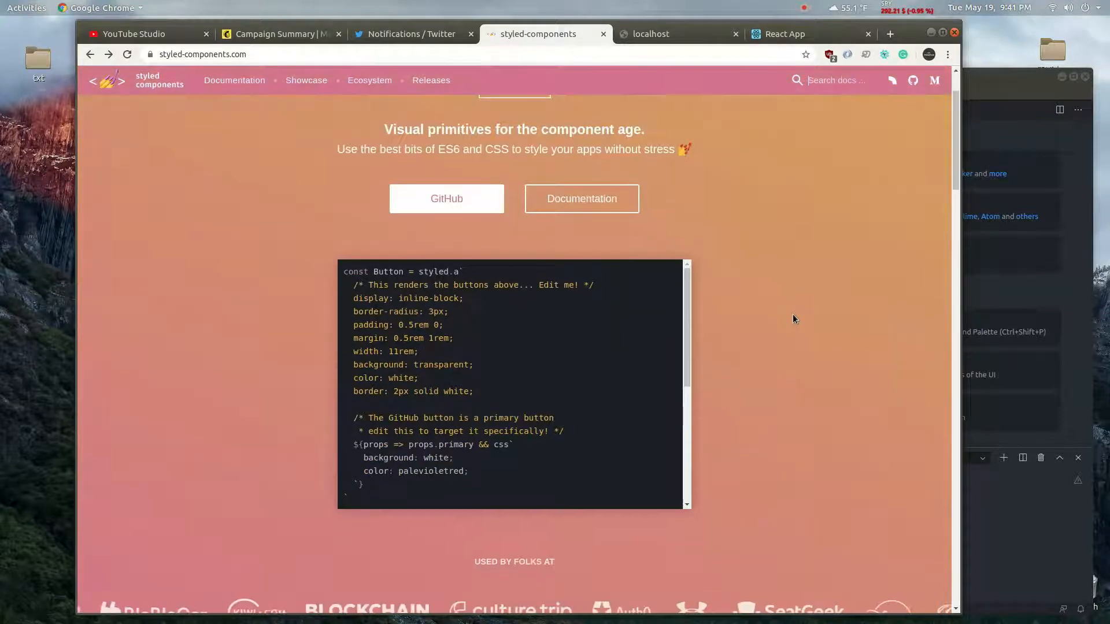
scroll(down, 3)
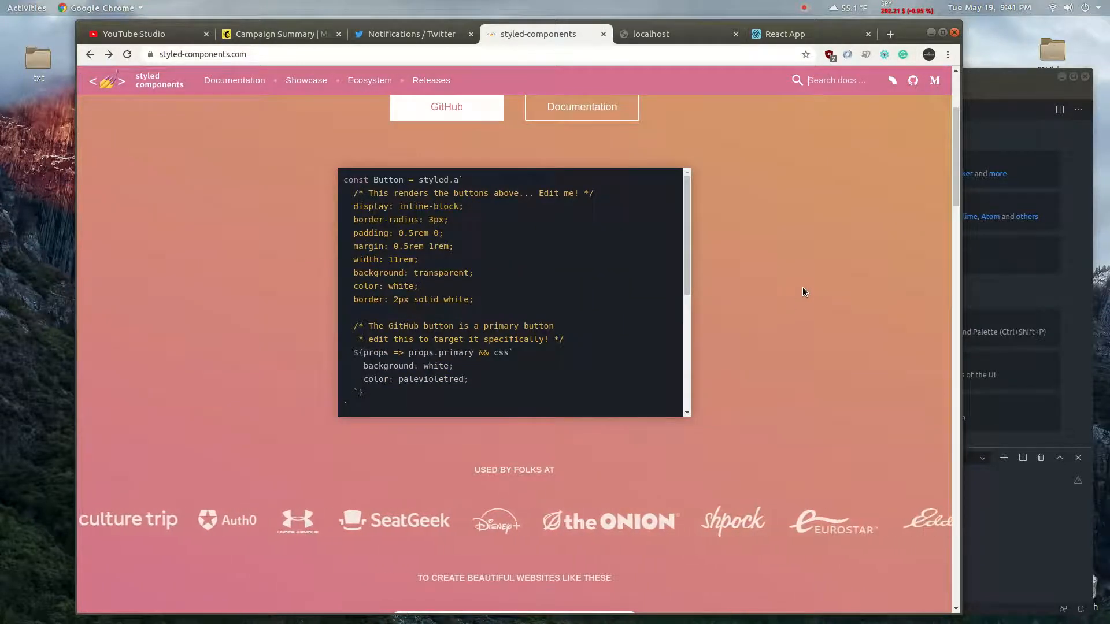
scroll(down, 3)
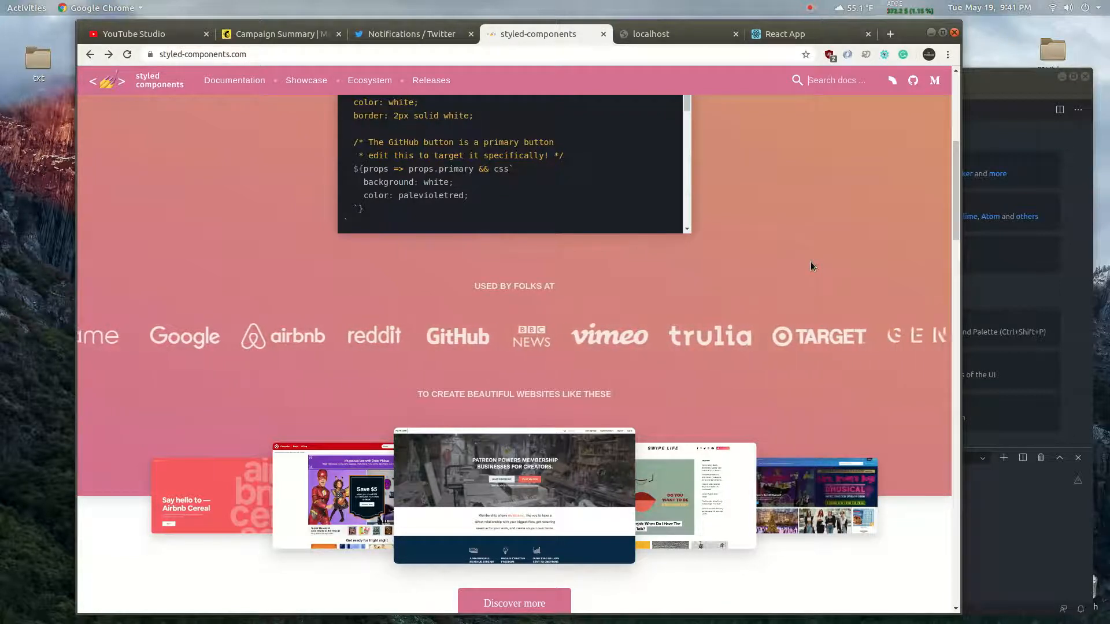
scroll(down, 3)
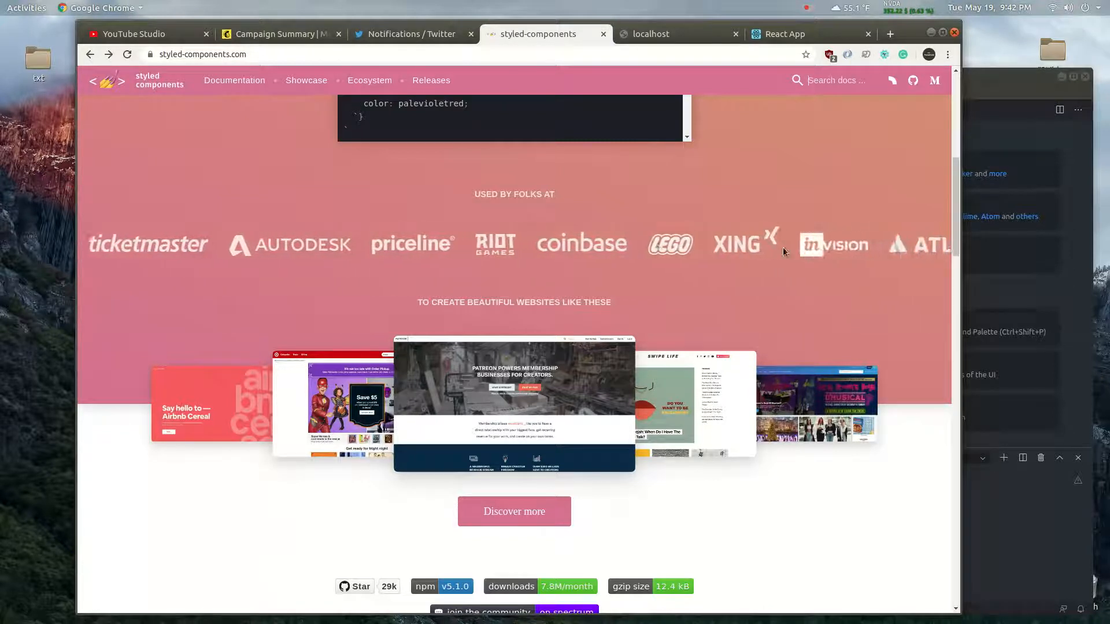
right_click(514, 372)
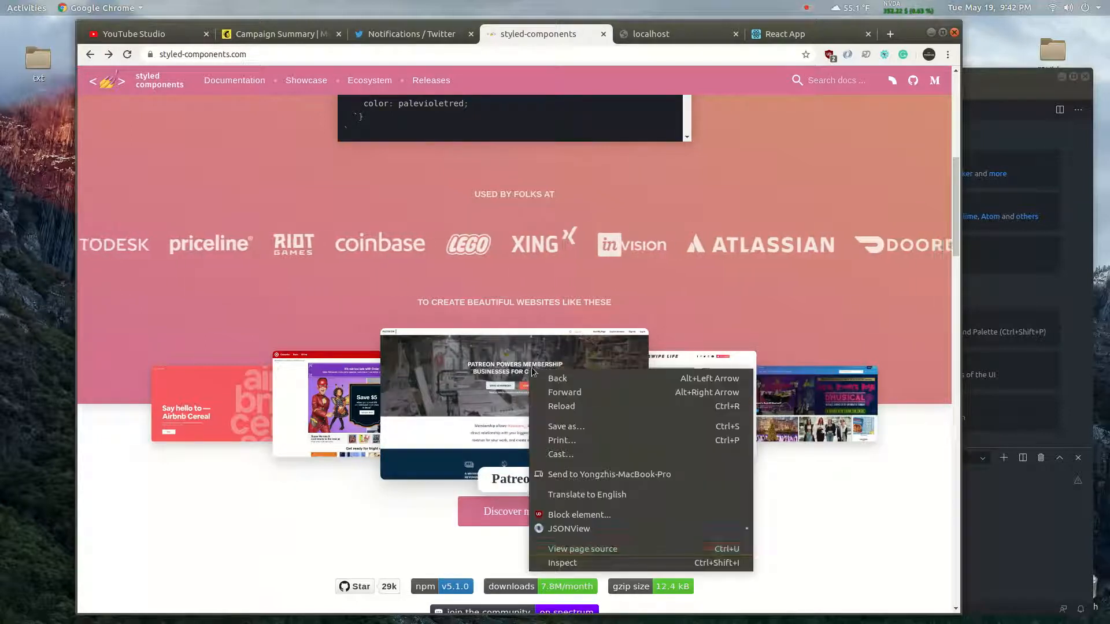
click(561, 562)
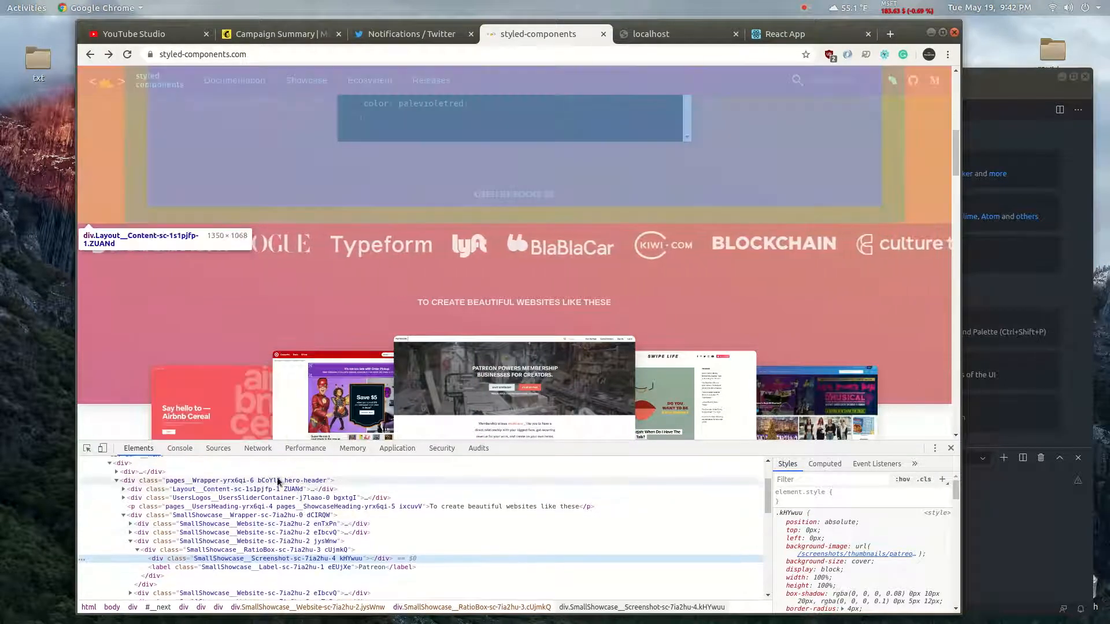
click(243, 480)
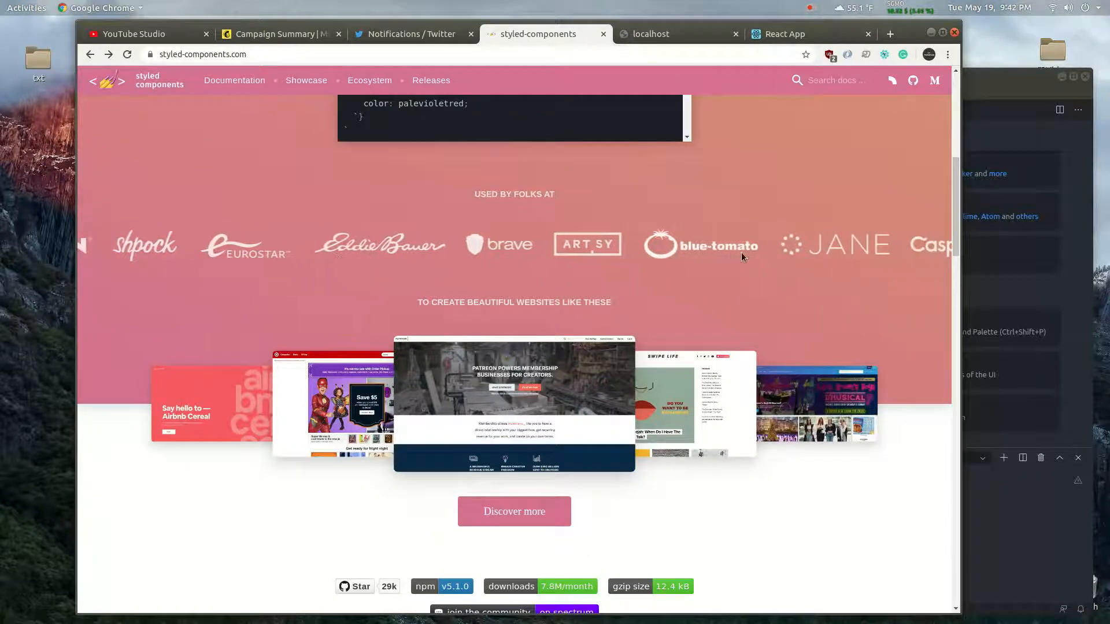
Step: Go to the Documentation page's Basics Motivation section
scroll(down, 3)
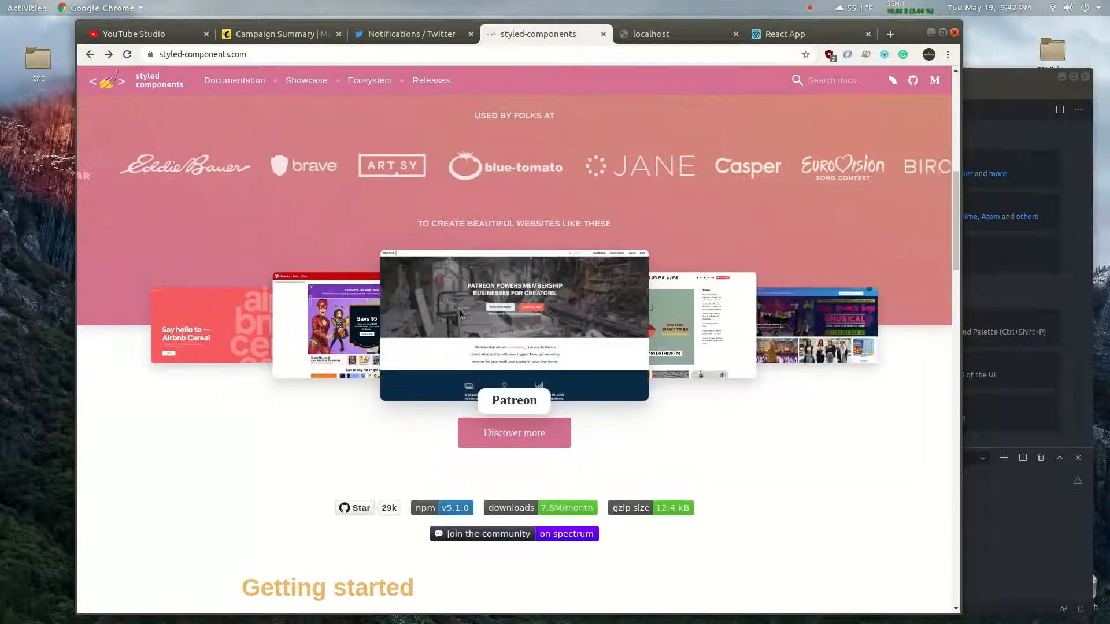
click(233, 80)
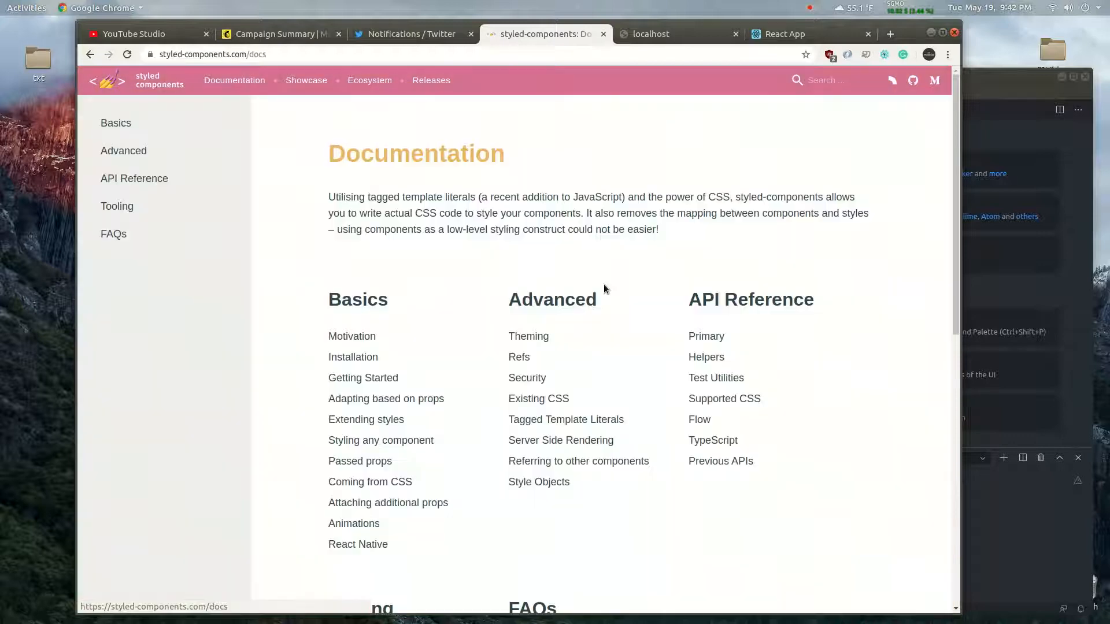
click(352, 335)
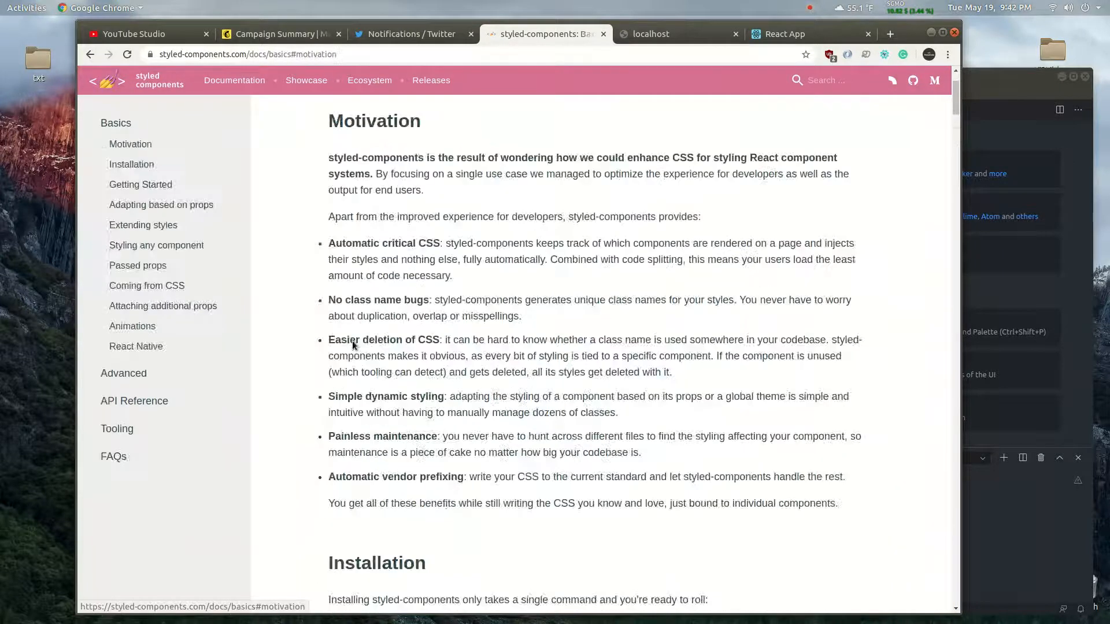
mouse_move(460, 132)
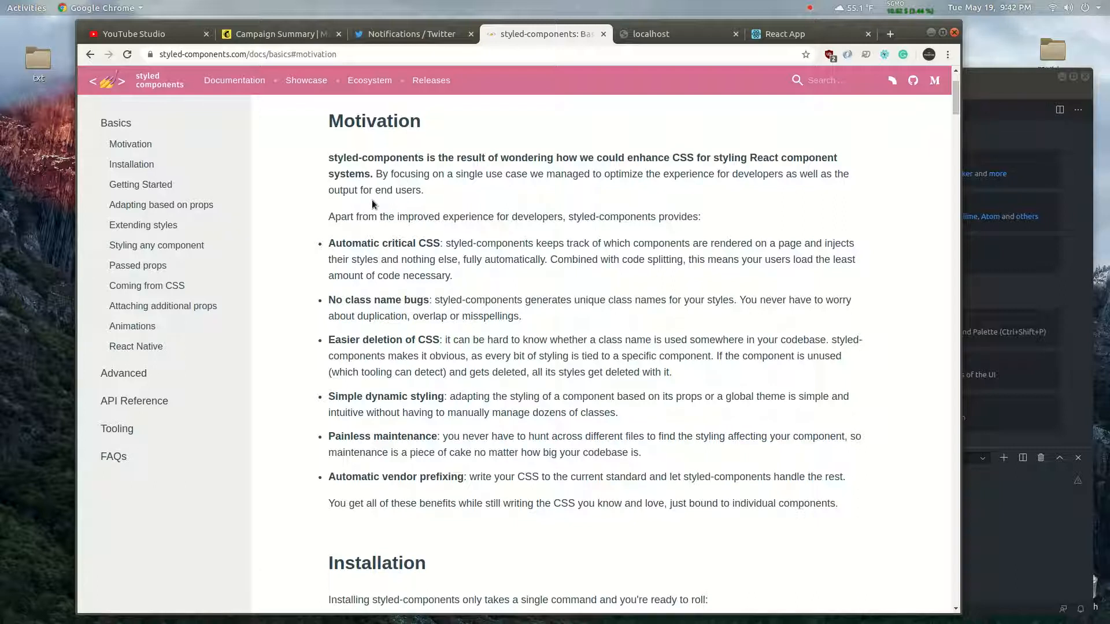
mouse_move(676, 216)
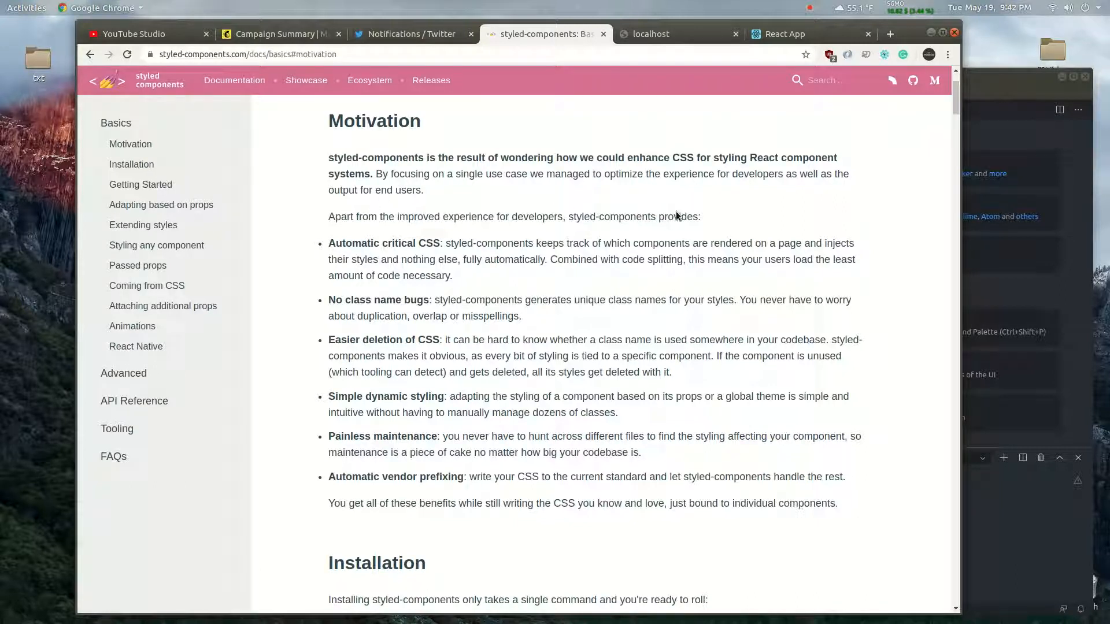
mouse_move(705, 221)
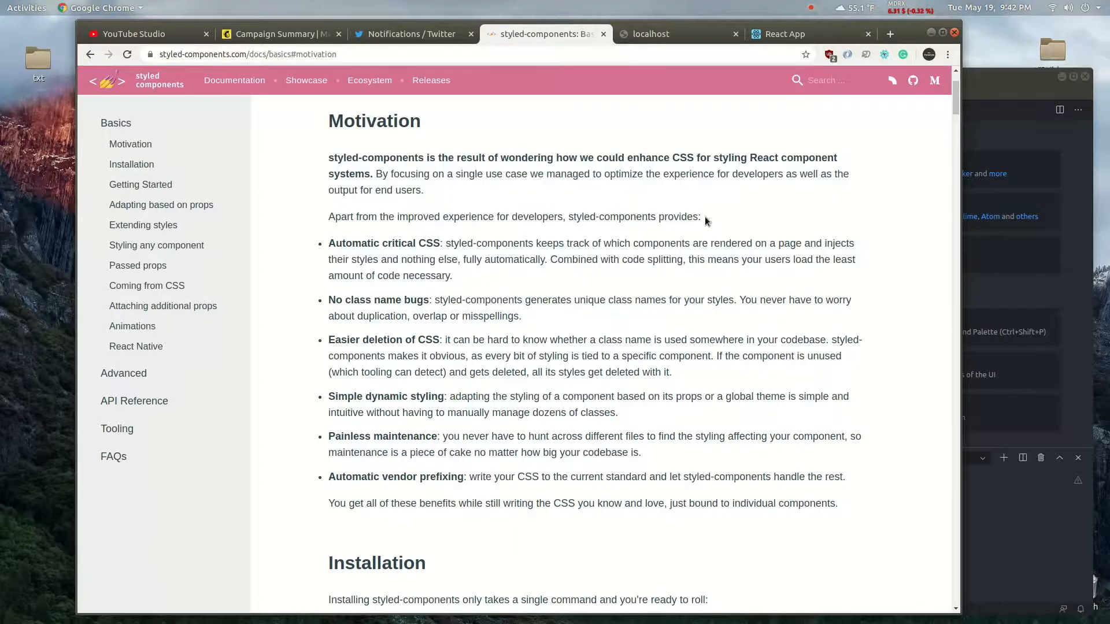
mouse_move(346, 235)
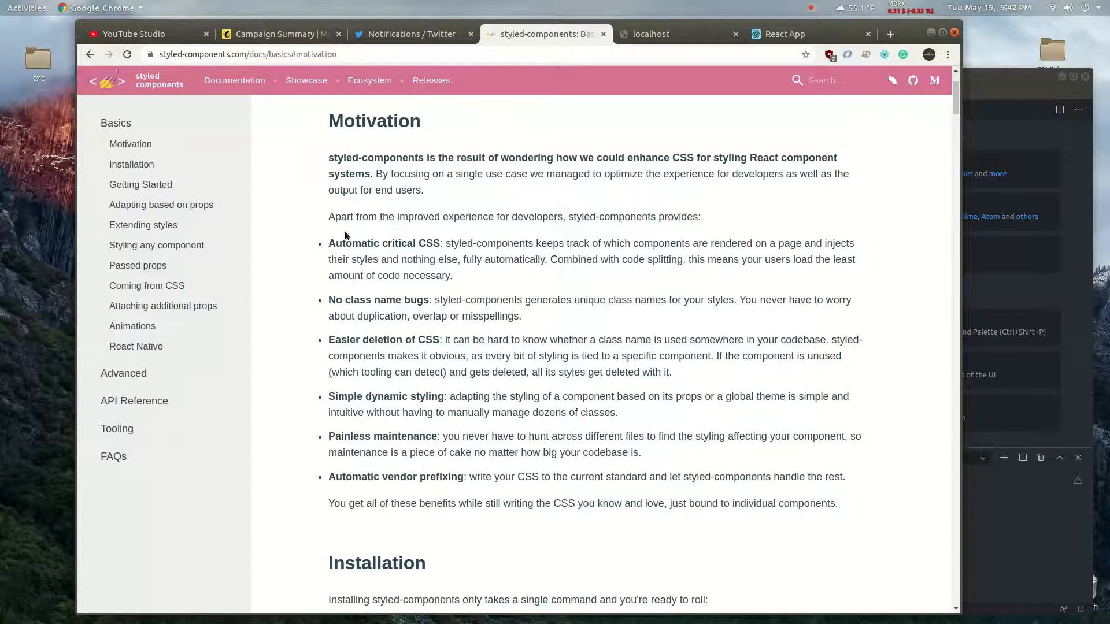
Step: Highlight the 'No class name bugs' heading and scroll down toward Installation
double_click(382, 243)
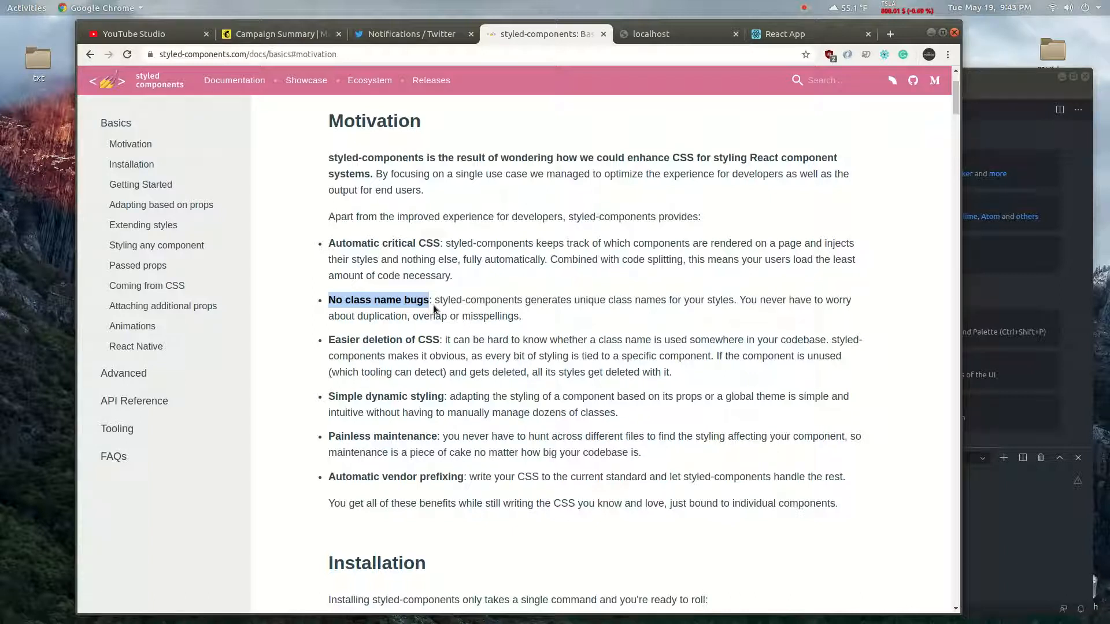
mouse_move(621, 300)
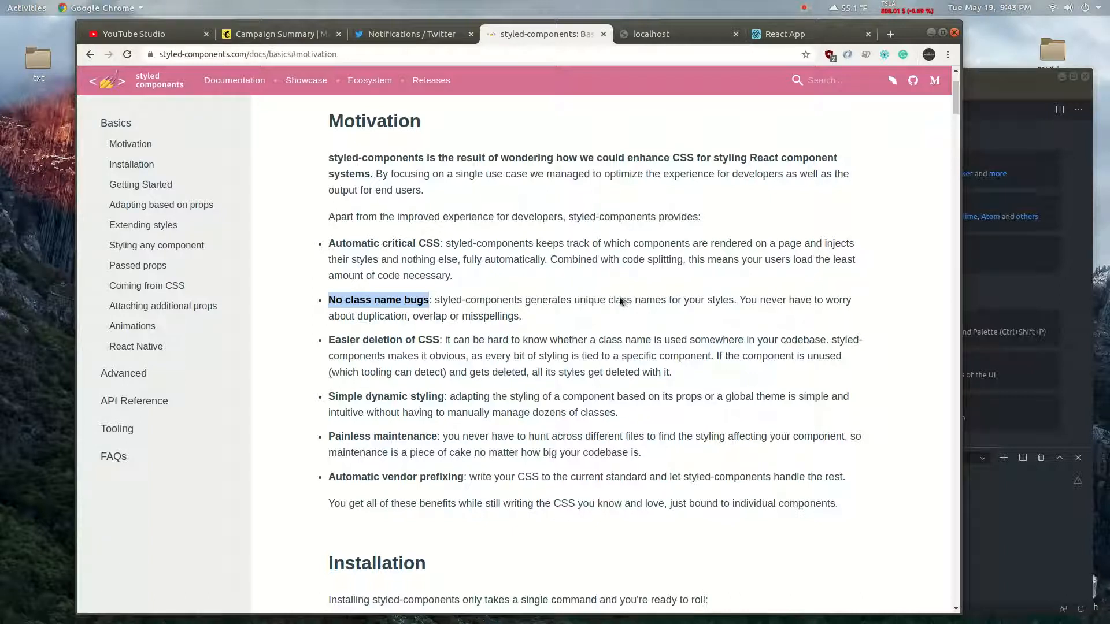
mouse_move(610, 305)
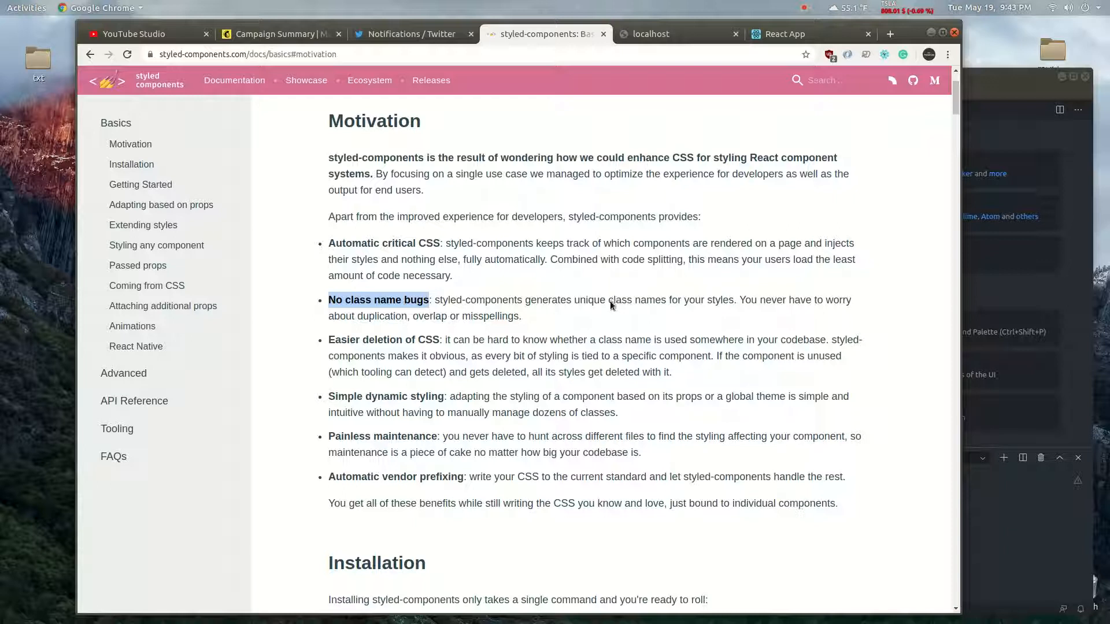
mouse_move(619, 306)
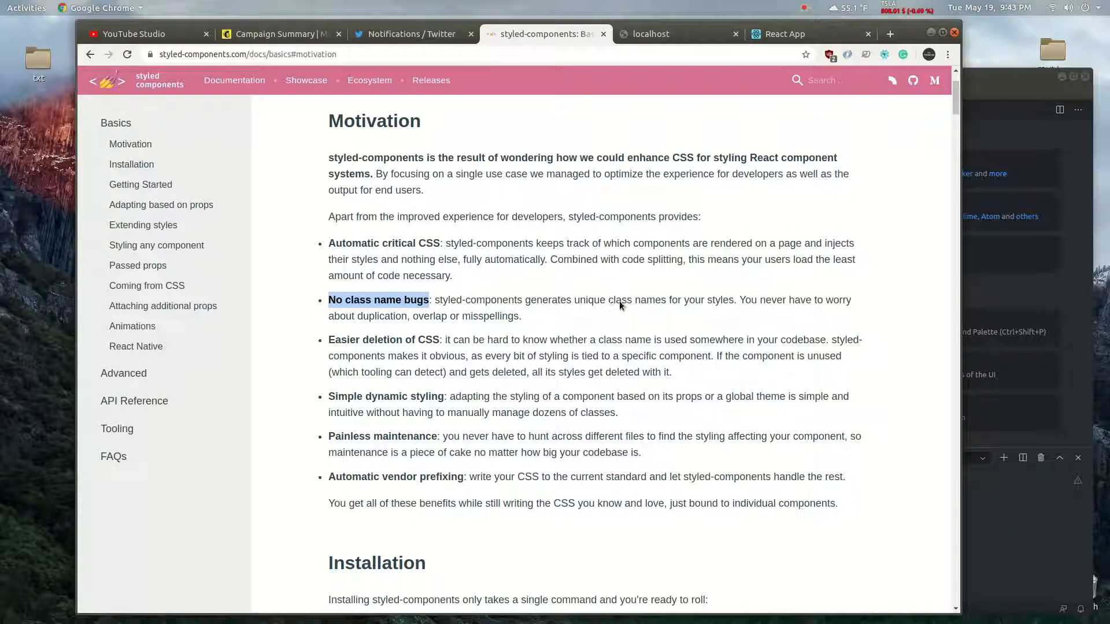
mouse_move(593, 301)
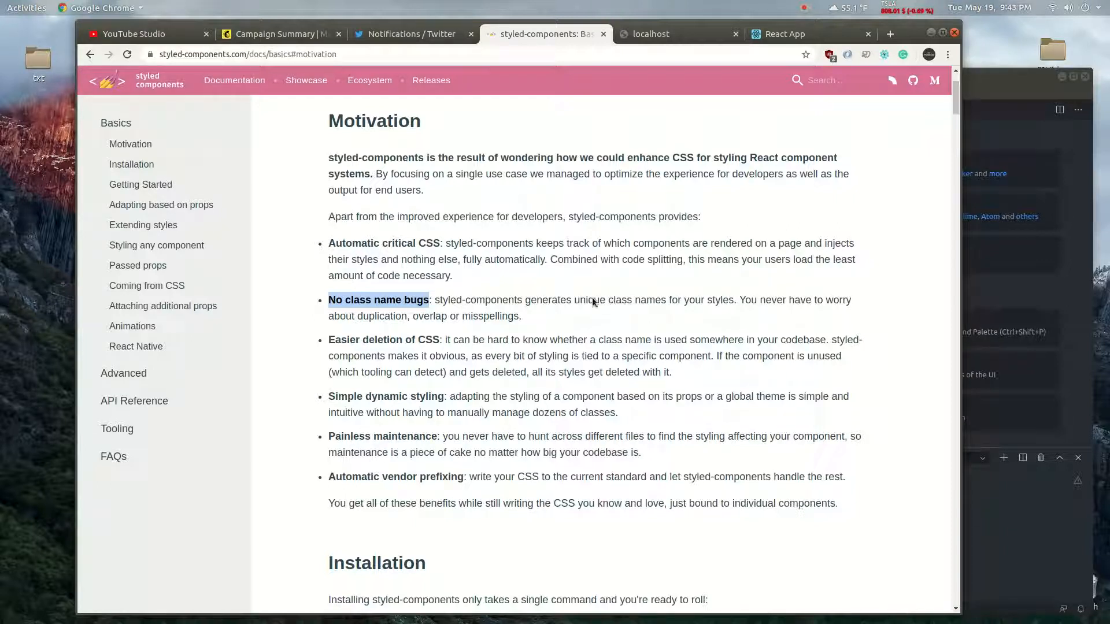
mouse_move(603, 306)
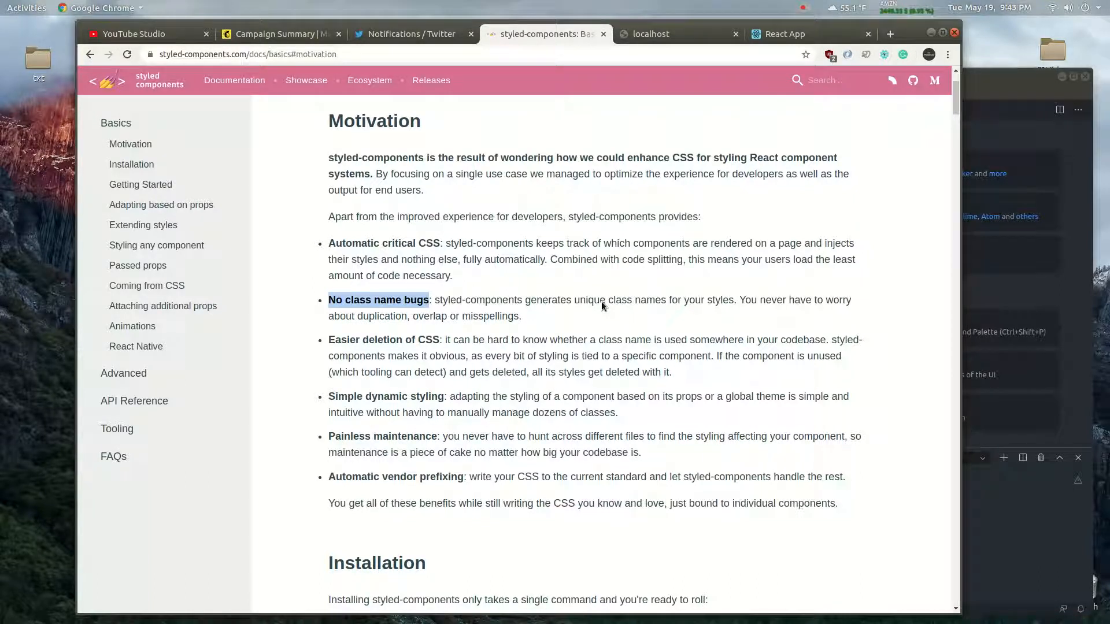
mouse_move(614, 308)
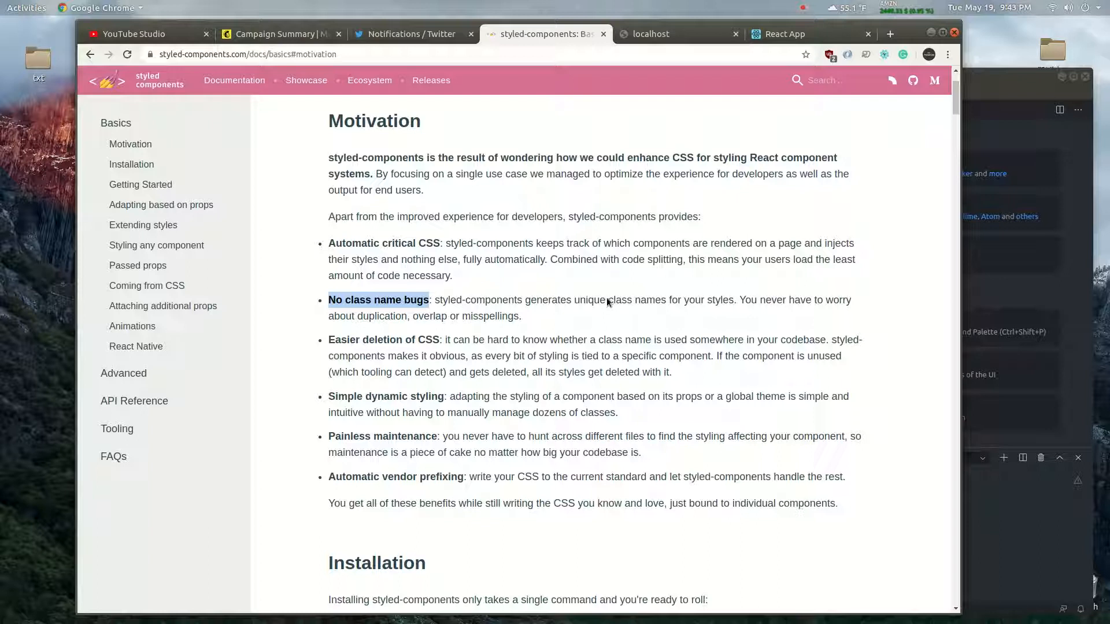
mouse_move(618, 304)
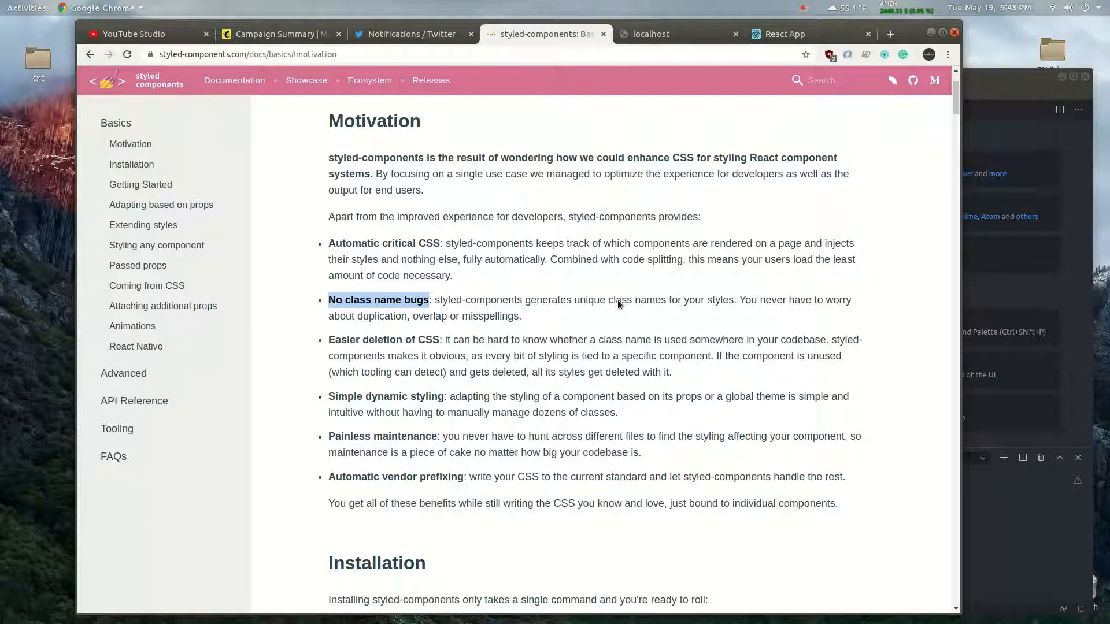
scroll(down, 3)
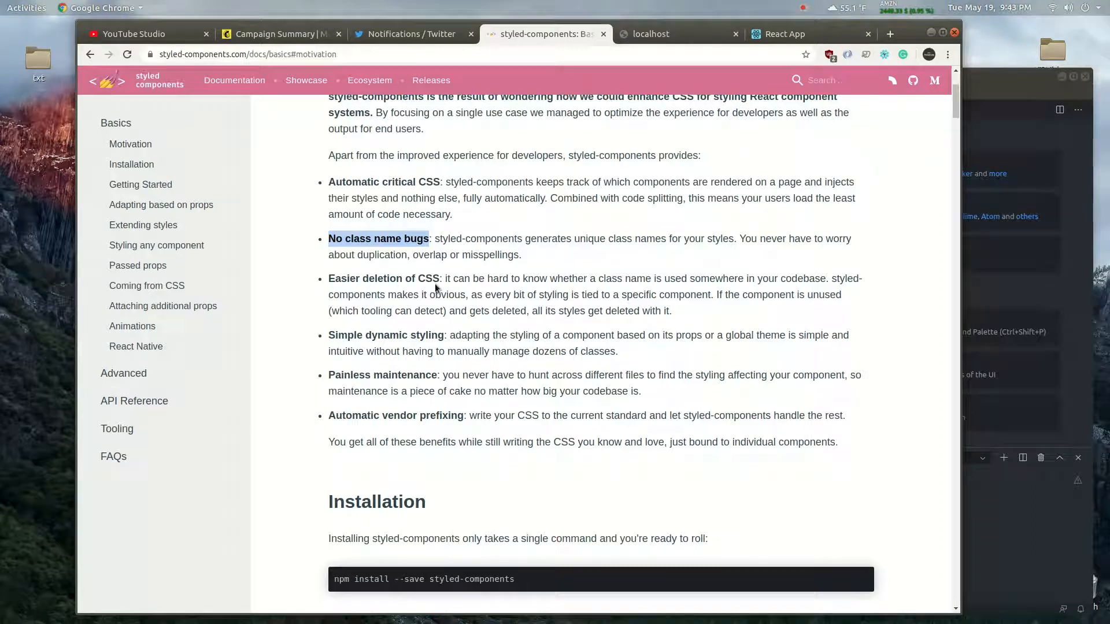
mouse_move(435, 278)
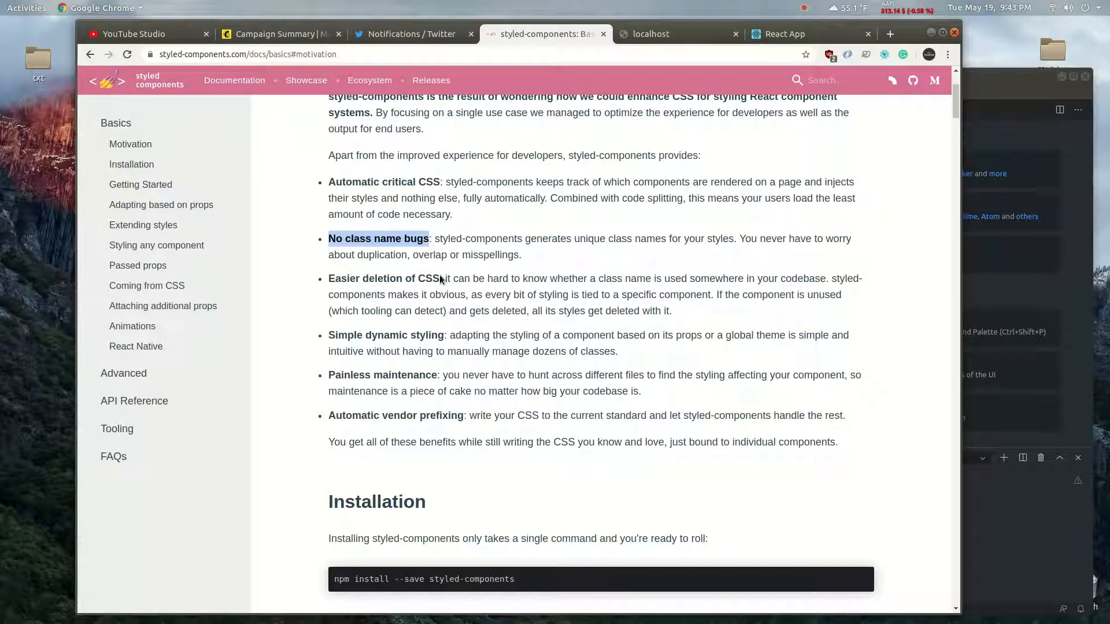
mouse_move(447, 290)
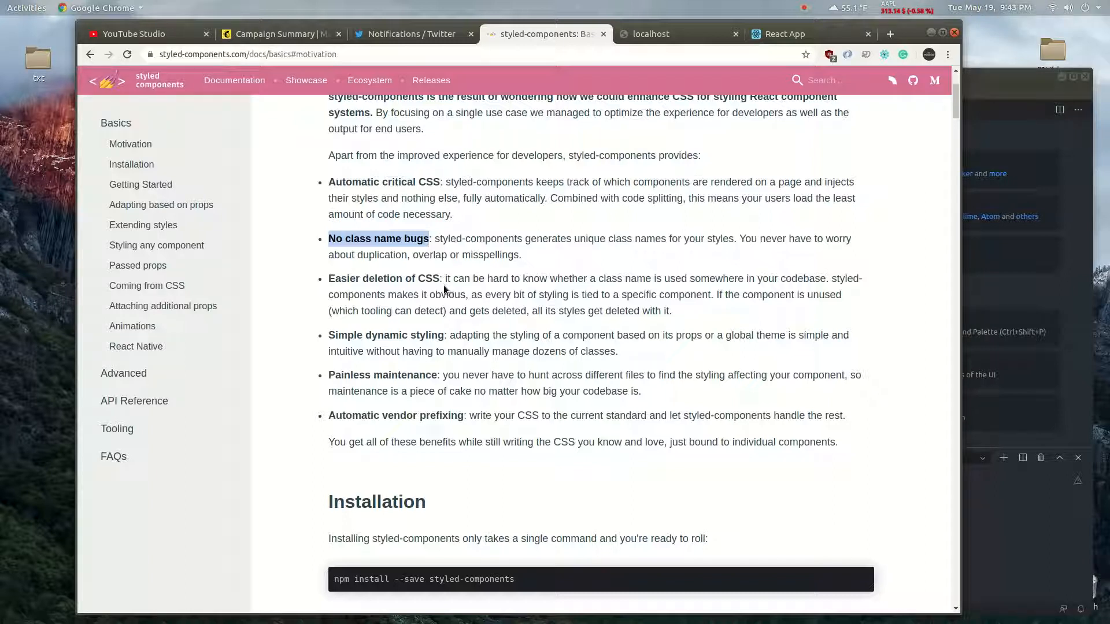
mouse_move(437, 276)
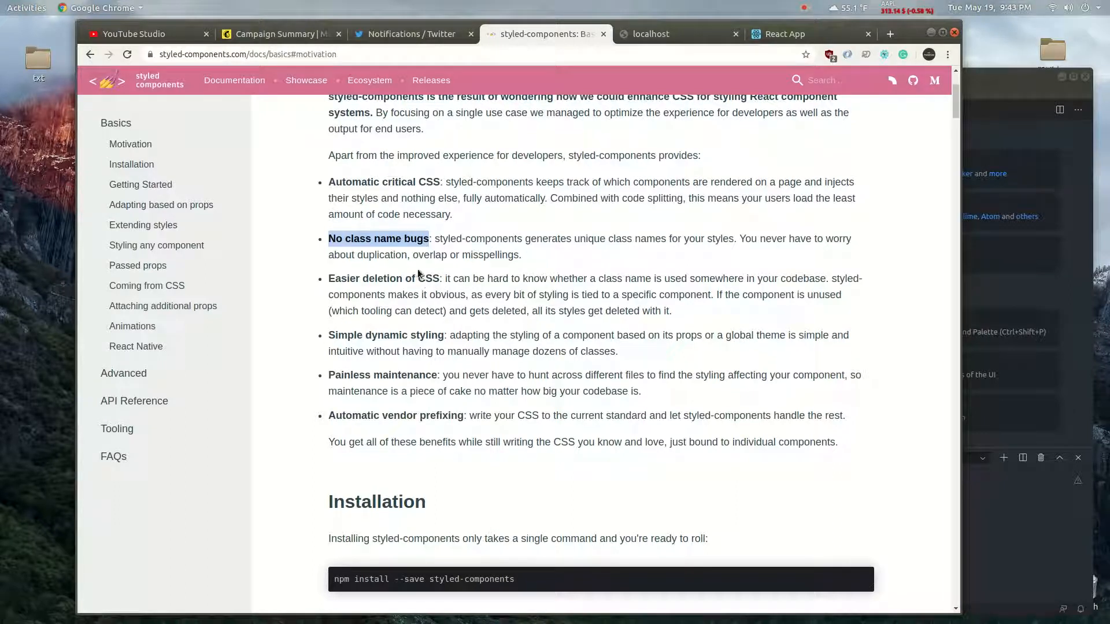
mouse_move(451, 287)
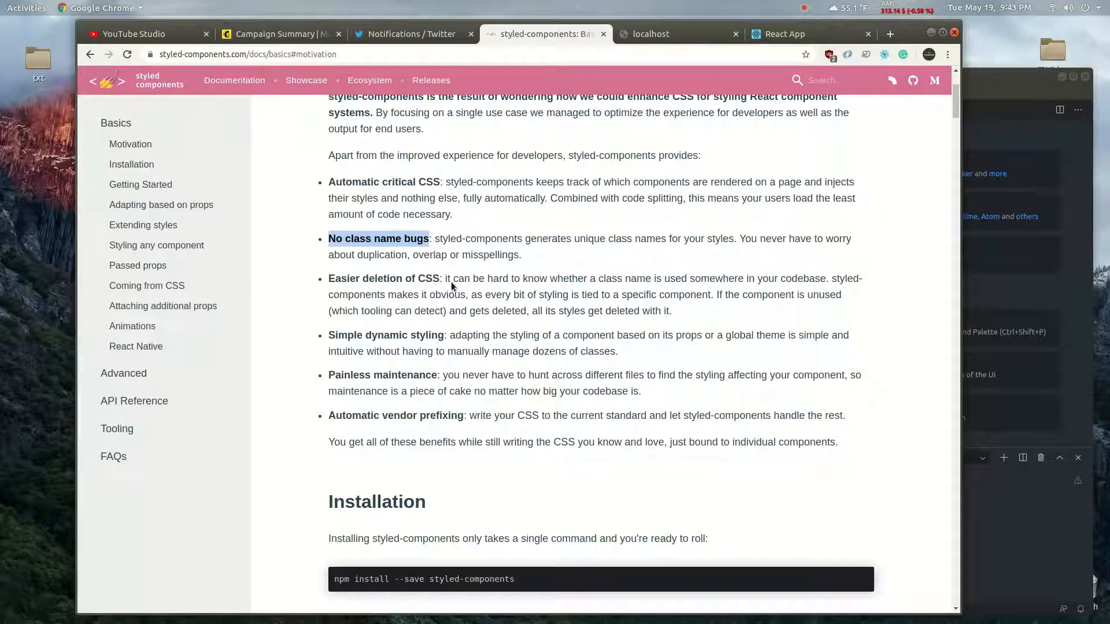
scroll(down, 3)
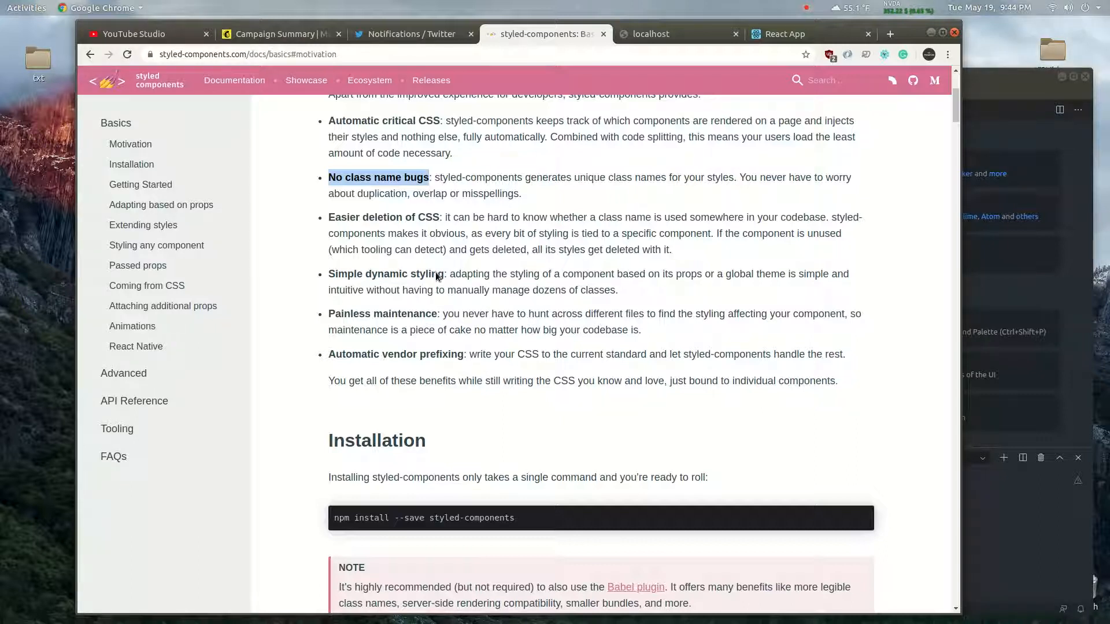
Step: Scroll the docs down to the Babel plugin note below the install command
scroll(down, 3)
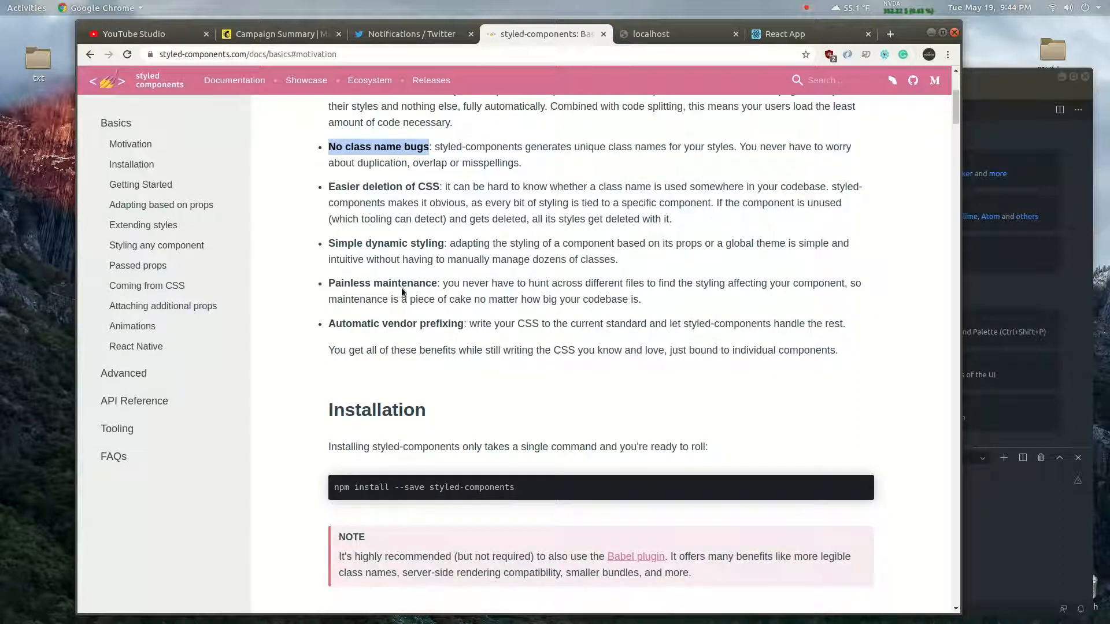
mouse_move(653, 295)
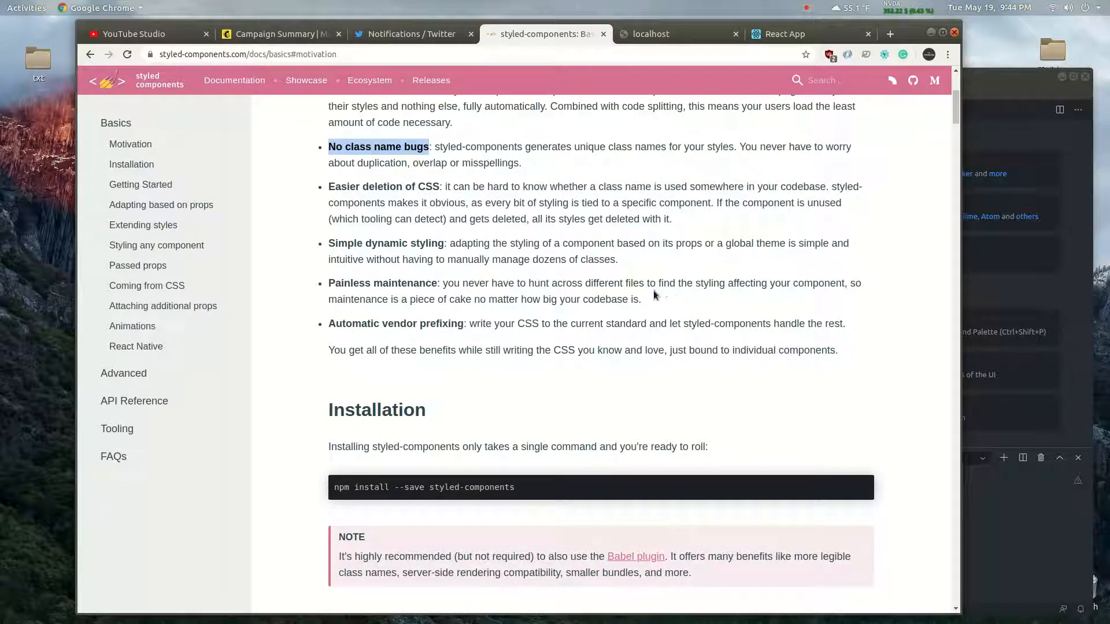
mouse_move(657, 311)
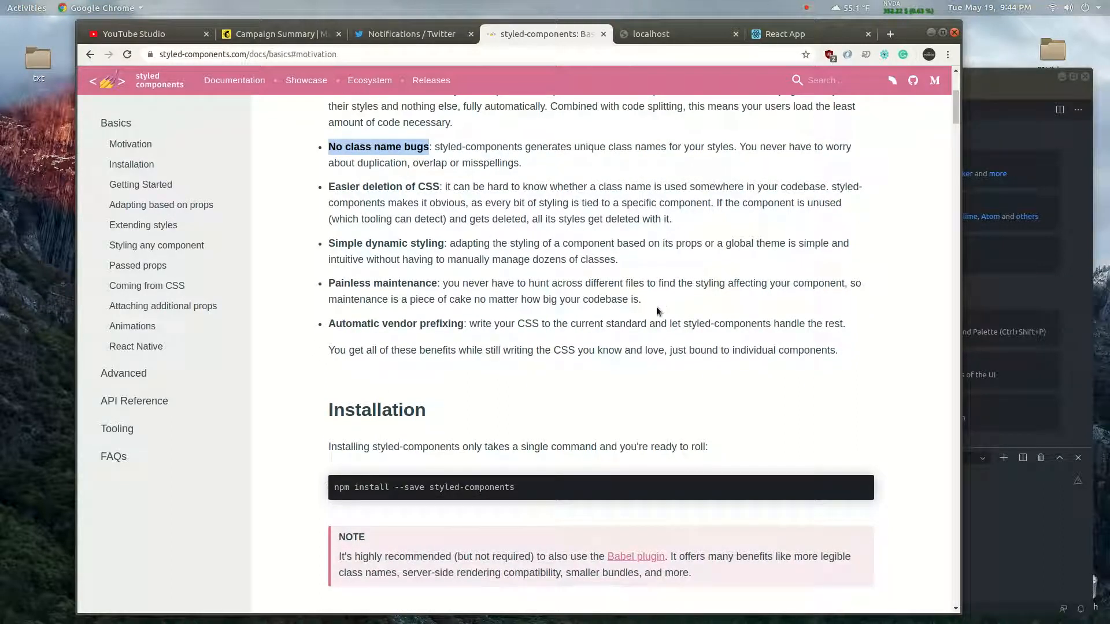
mouse_move(649, 315)
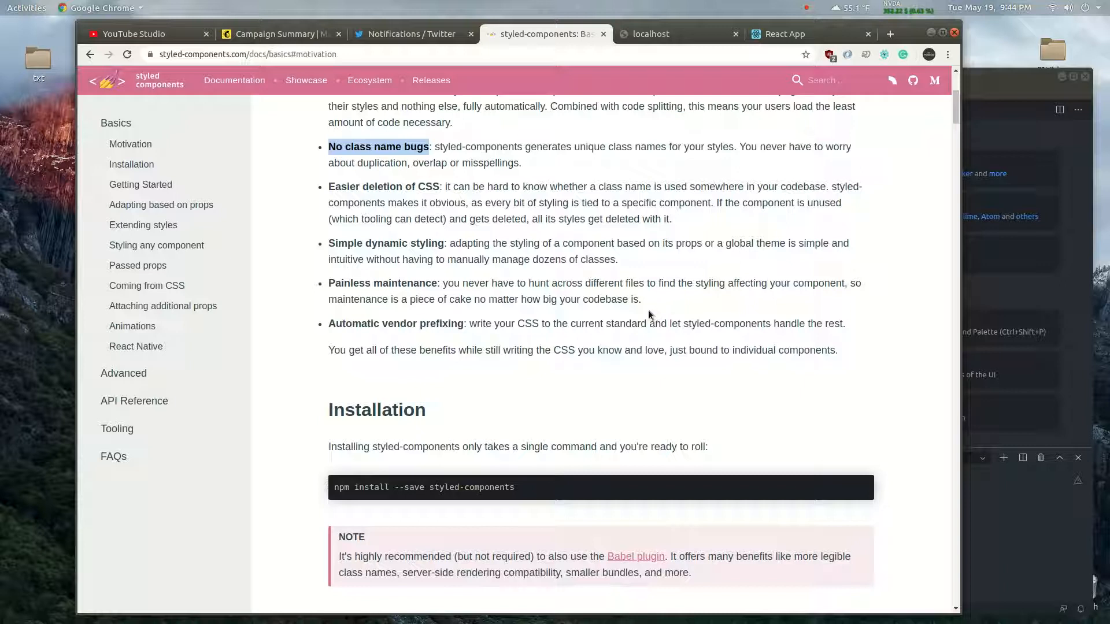
mouse_move(639, 345)
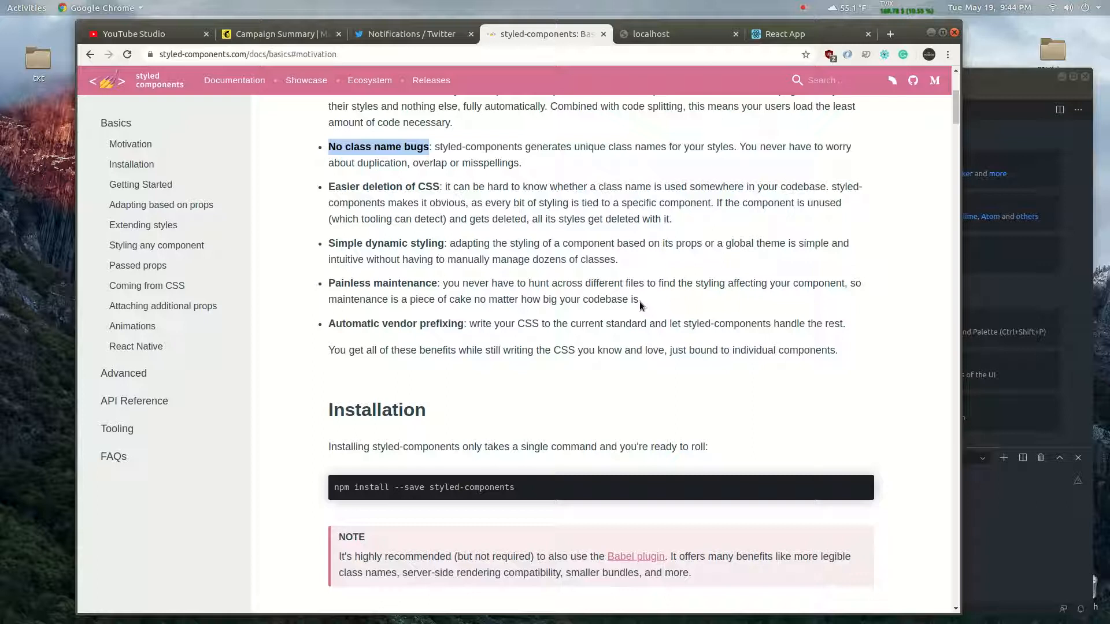
mouse_move(637, 296)
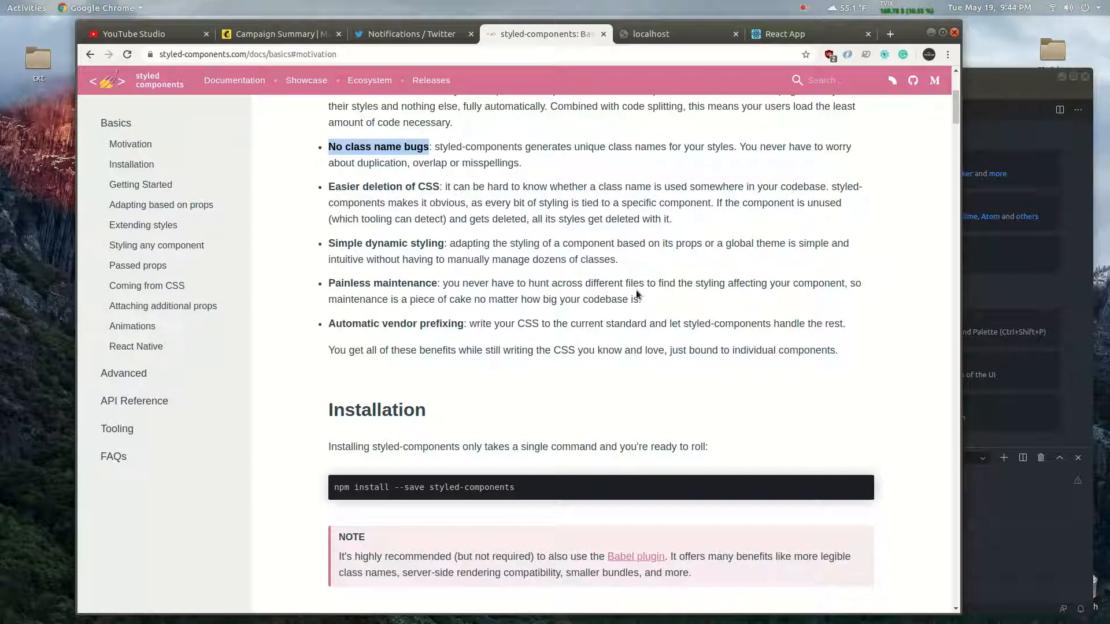
mouse_move(645, 307)
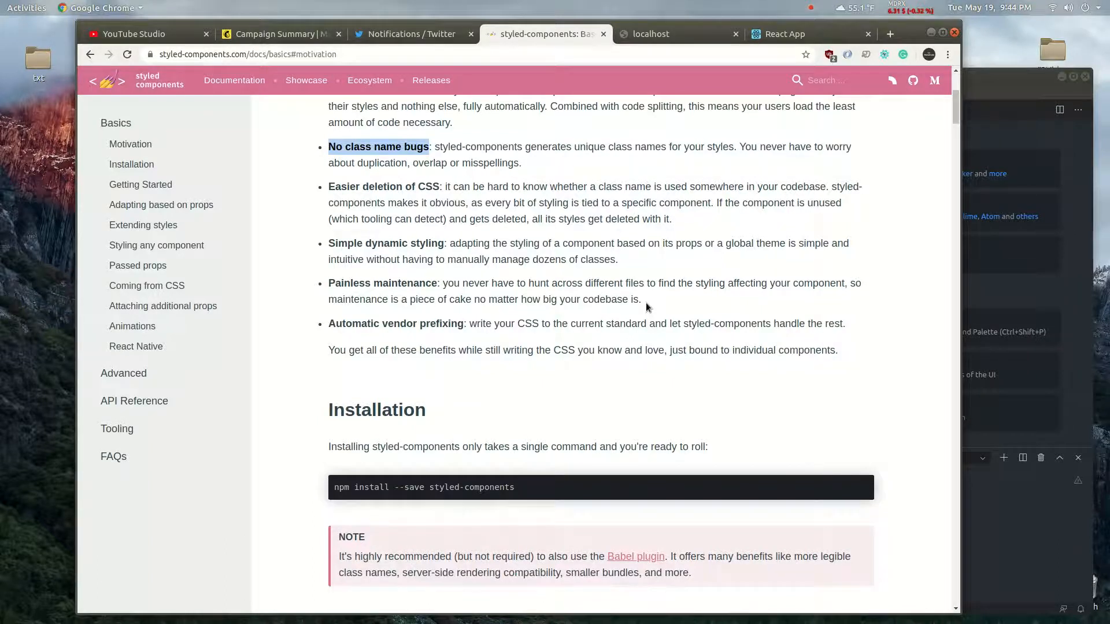
mouse_move(571, 412)
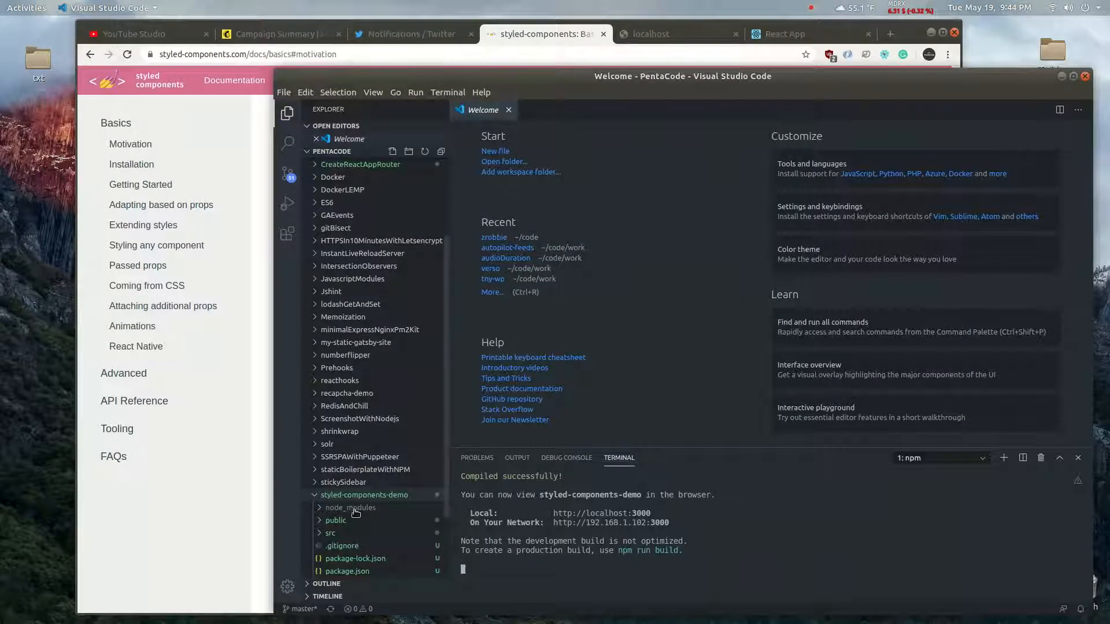
Step: Open App.js, stop the dev server with Ctrl+C, and glance at localhost:3000
click(330, 533)
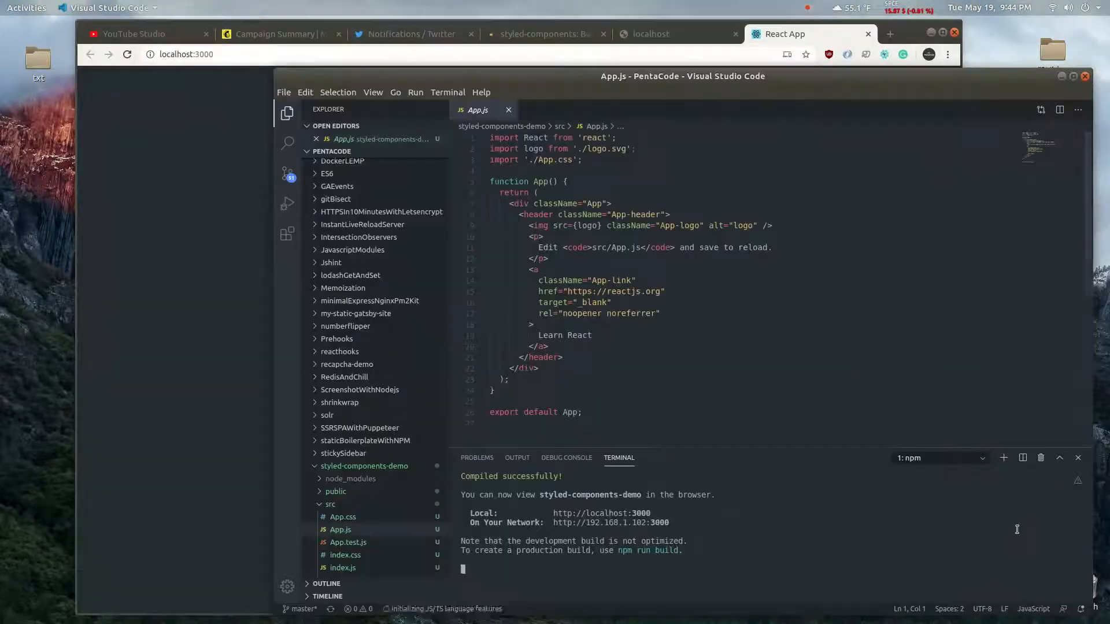
key(ctrl+c)
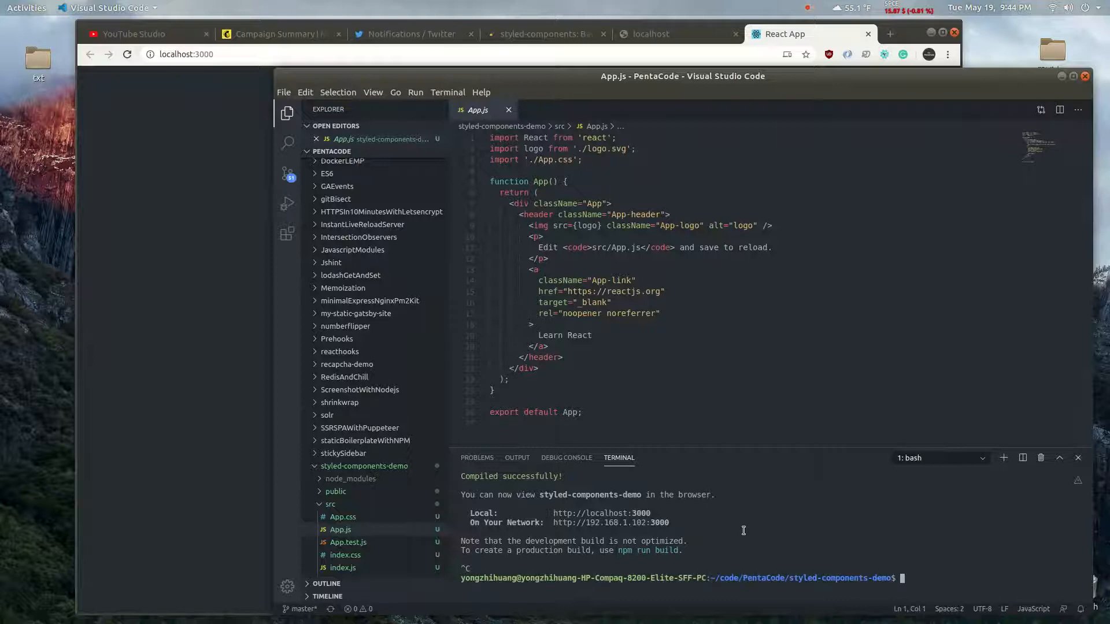
click(784, 33)
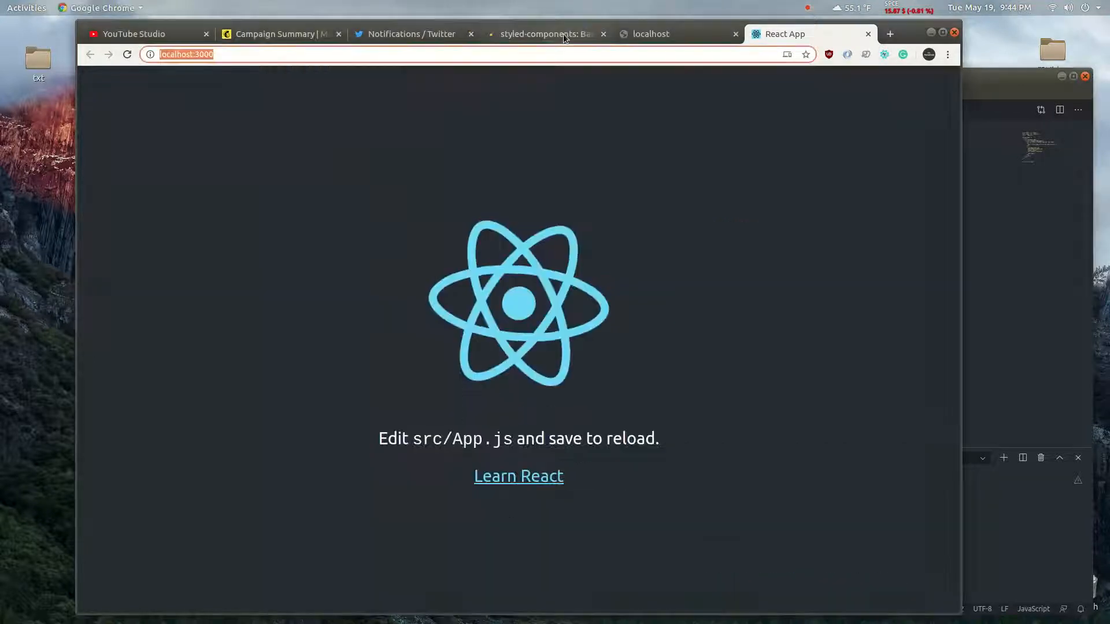
click(545, 34)
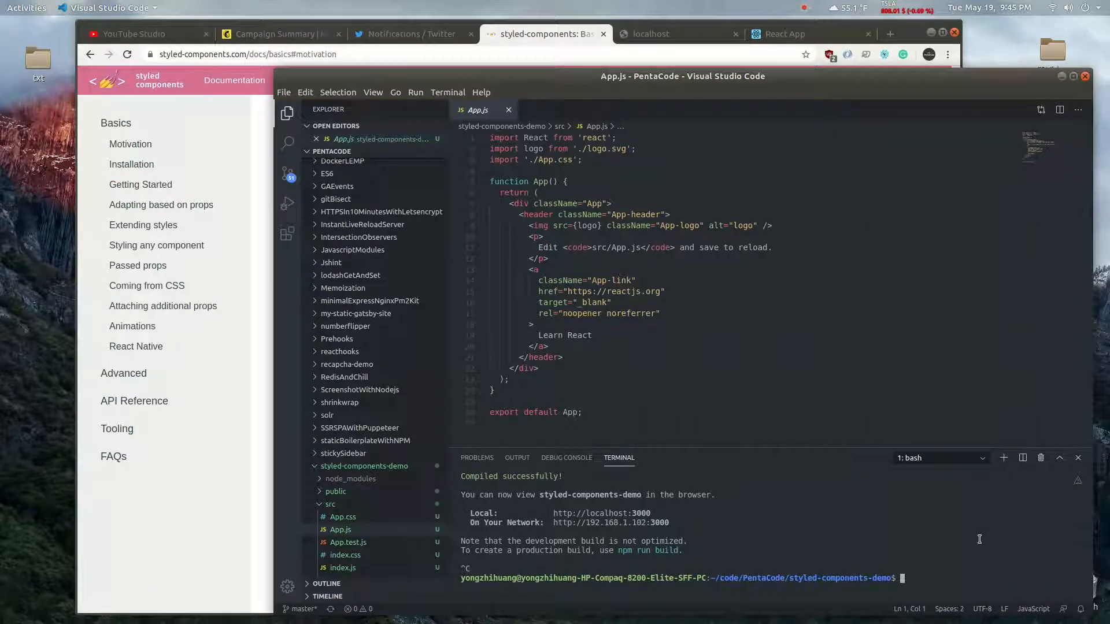
Step: Run npm install --save styled-components in the project terminal
text(npm install --save styled-components)
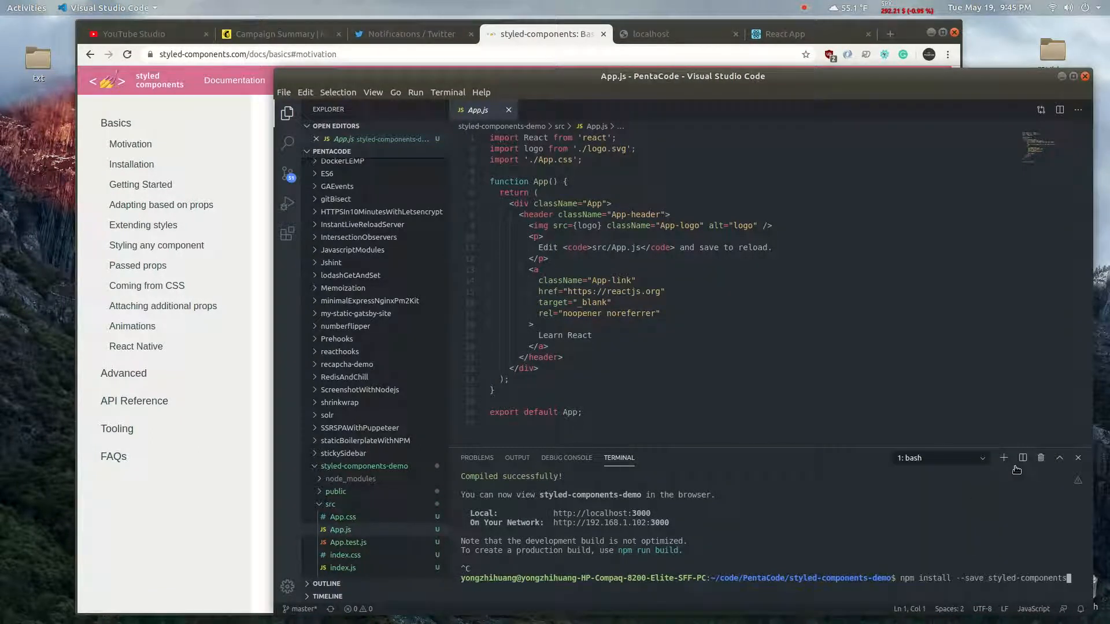
key(Return)
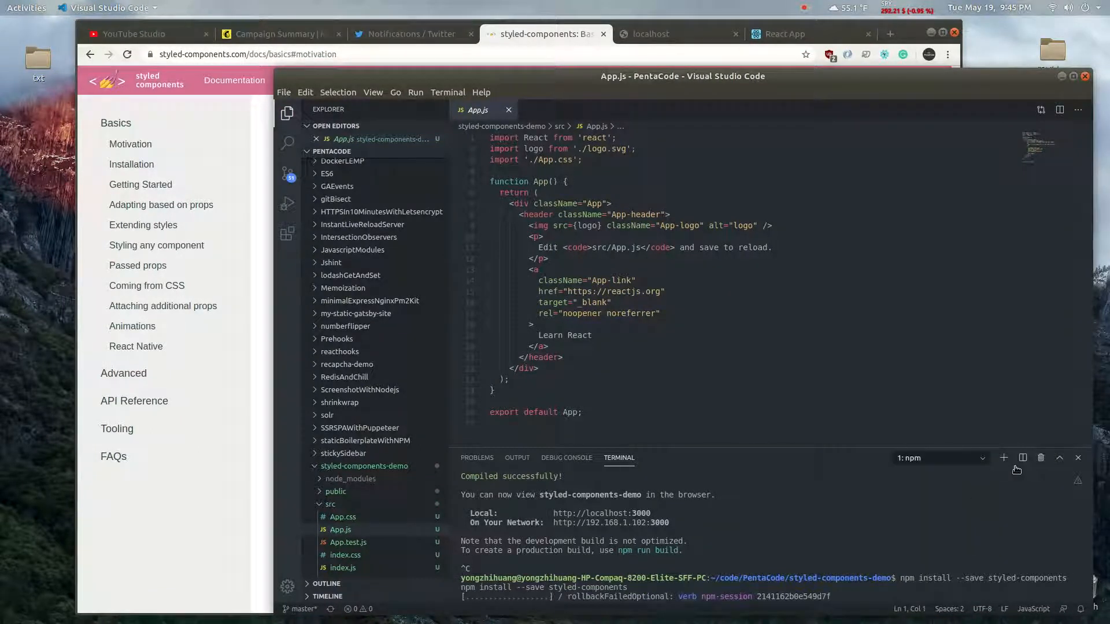
click(659, 314)
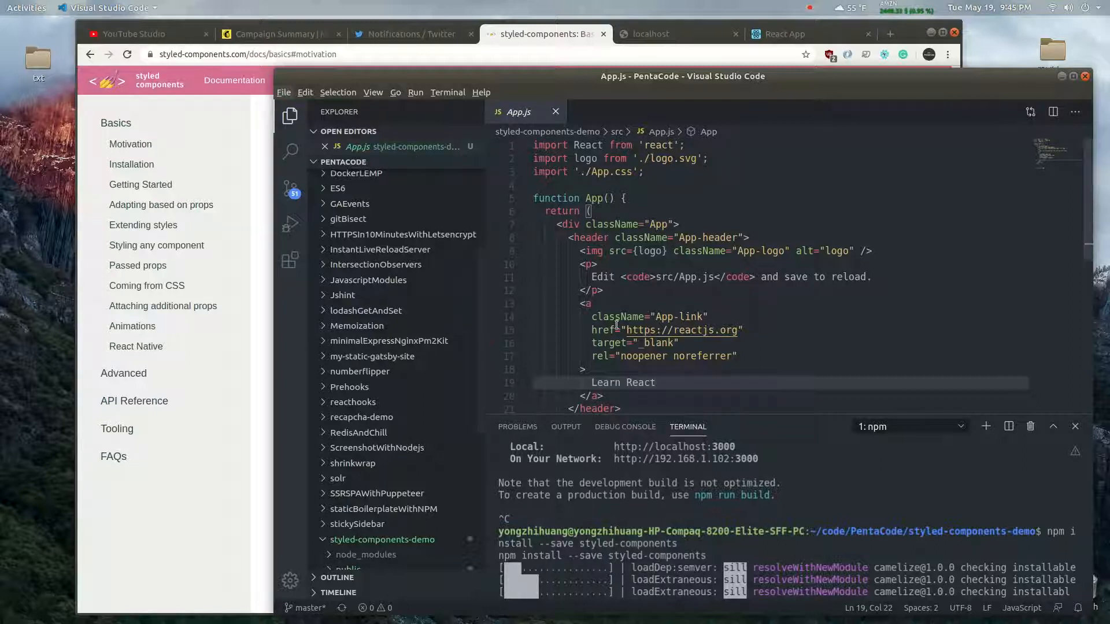
Step: Confirm package.json lists styled-components ^5.1.0 as a dependency, then return to App.js
click(290, 115)
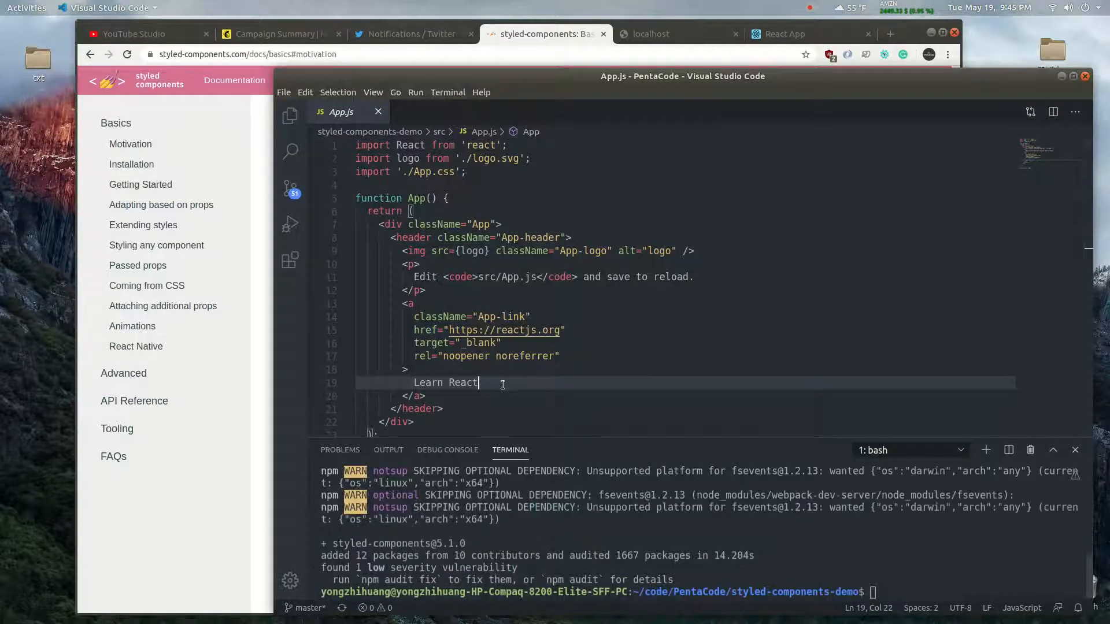
click(289, 116)
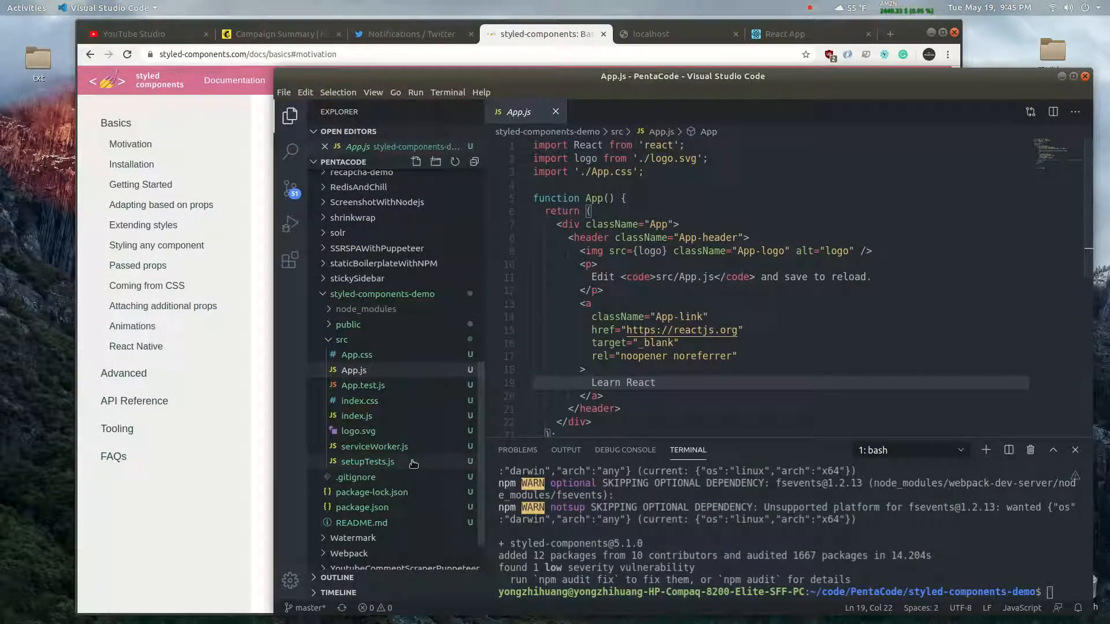
click(360, 507)
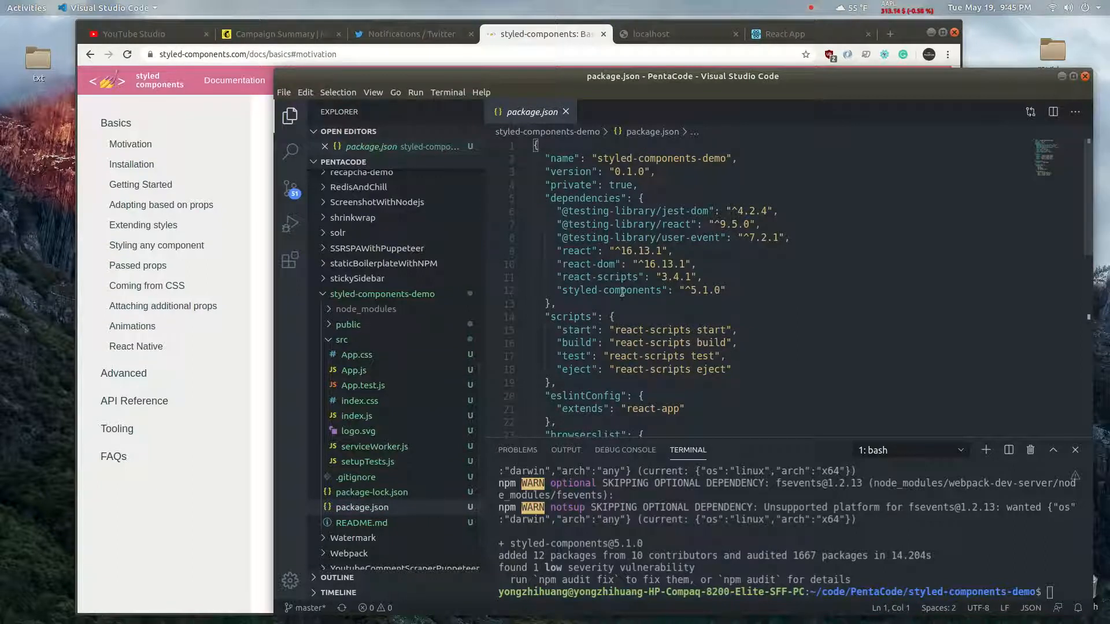
double_click(614, 290)
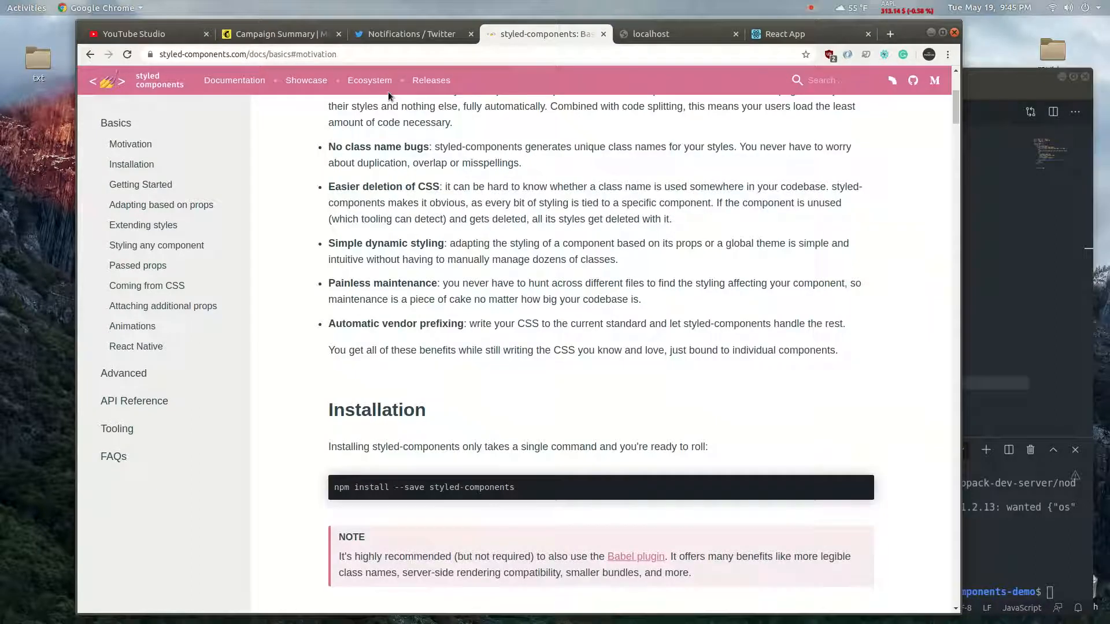
click(785, 33)
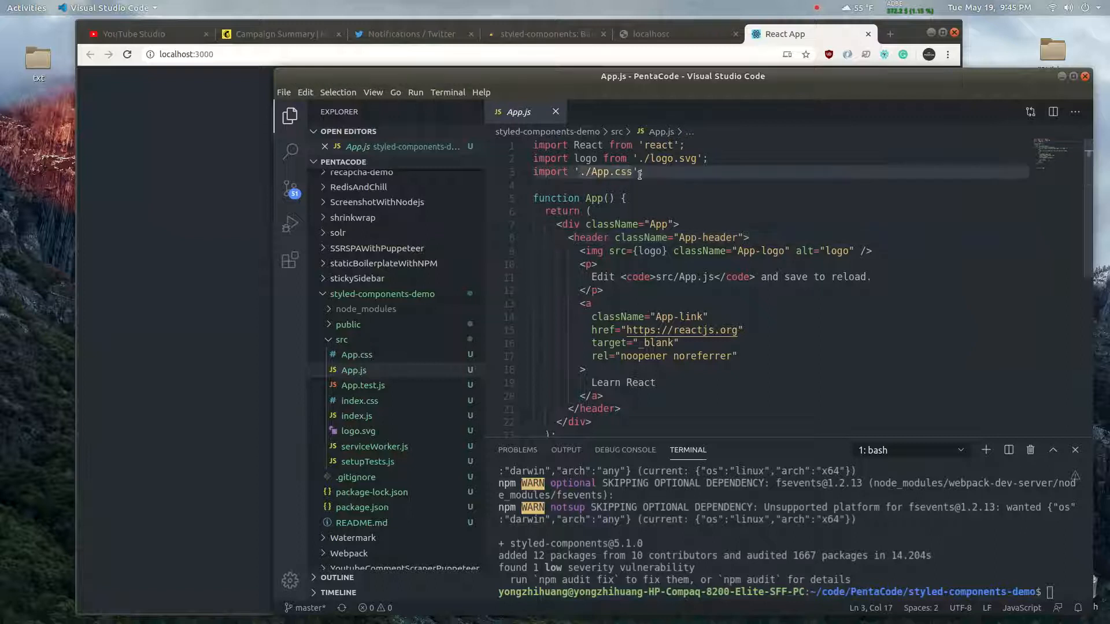
mouse_move(524, 277)
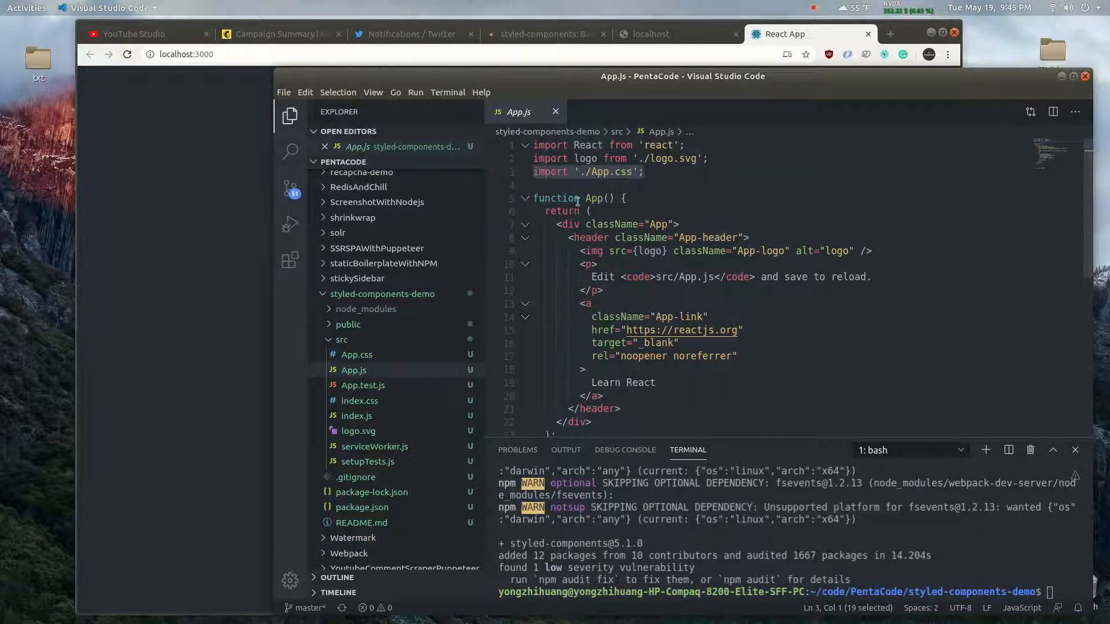
Step: Point to the App className on the outer div in App.js
click(673, 225)
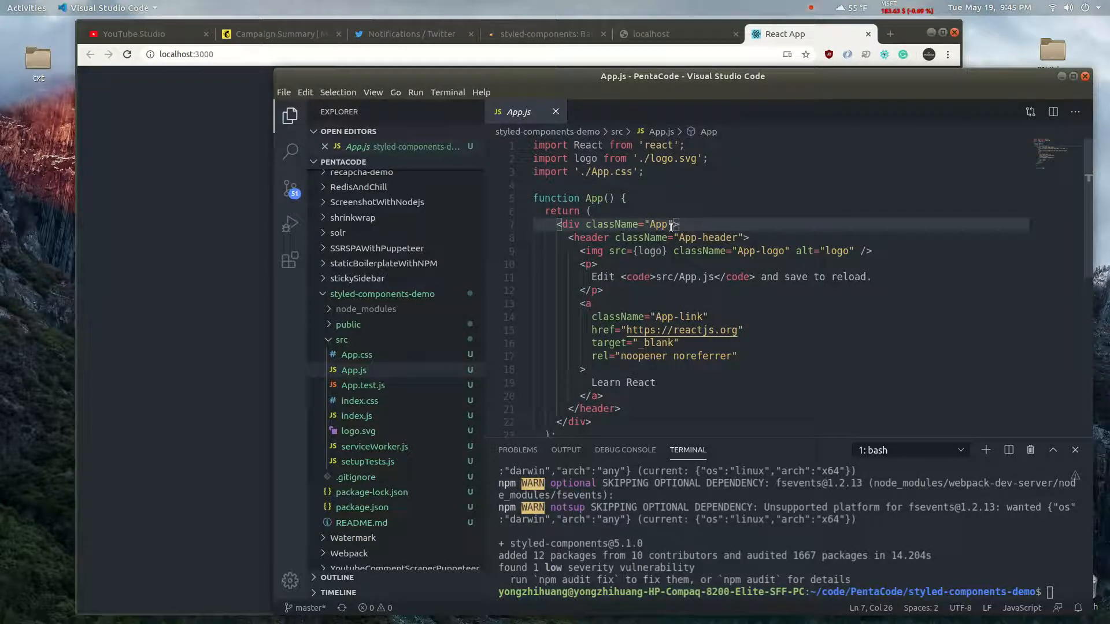
mouse_move(612, 224)
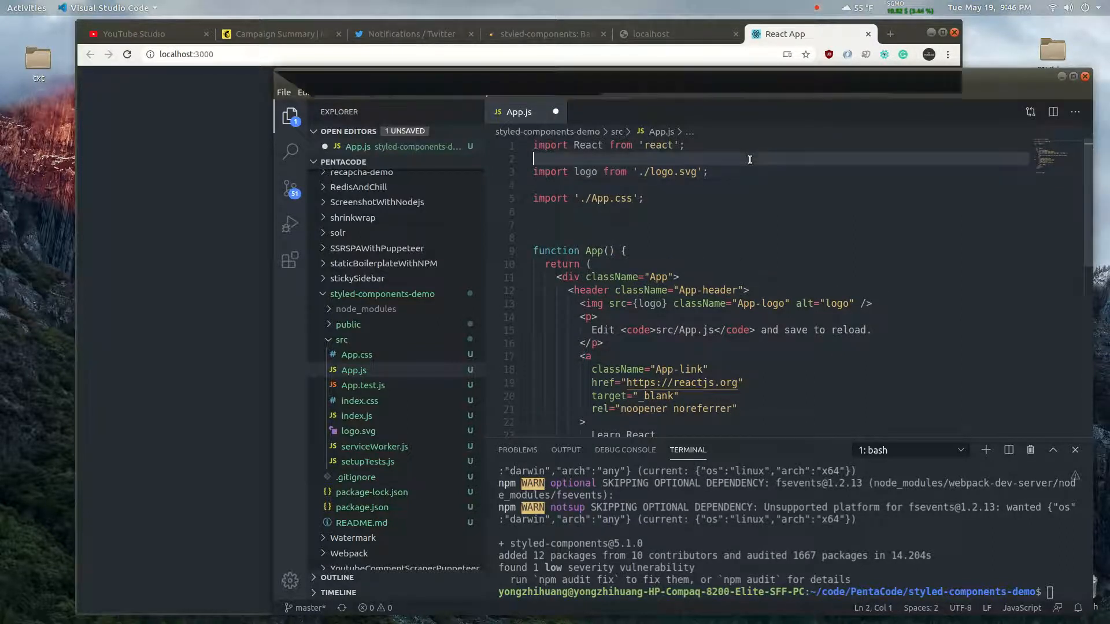
Step: Type import styled from 'styled-component' on line 2 and highlight styled
text(import styled)
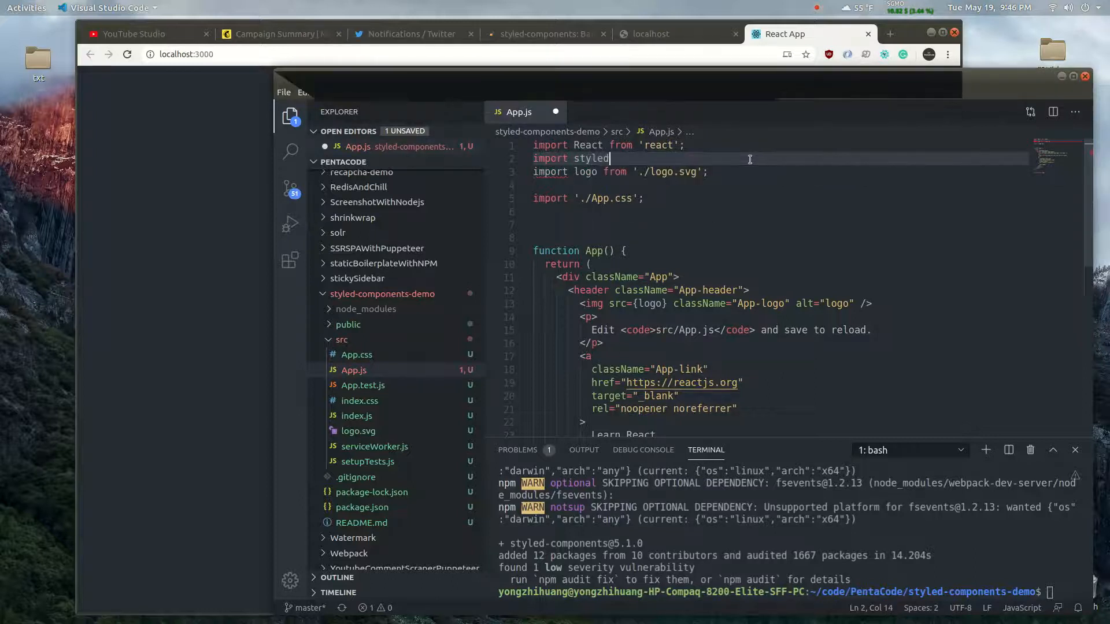
text(from)
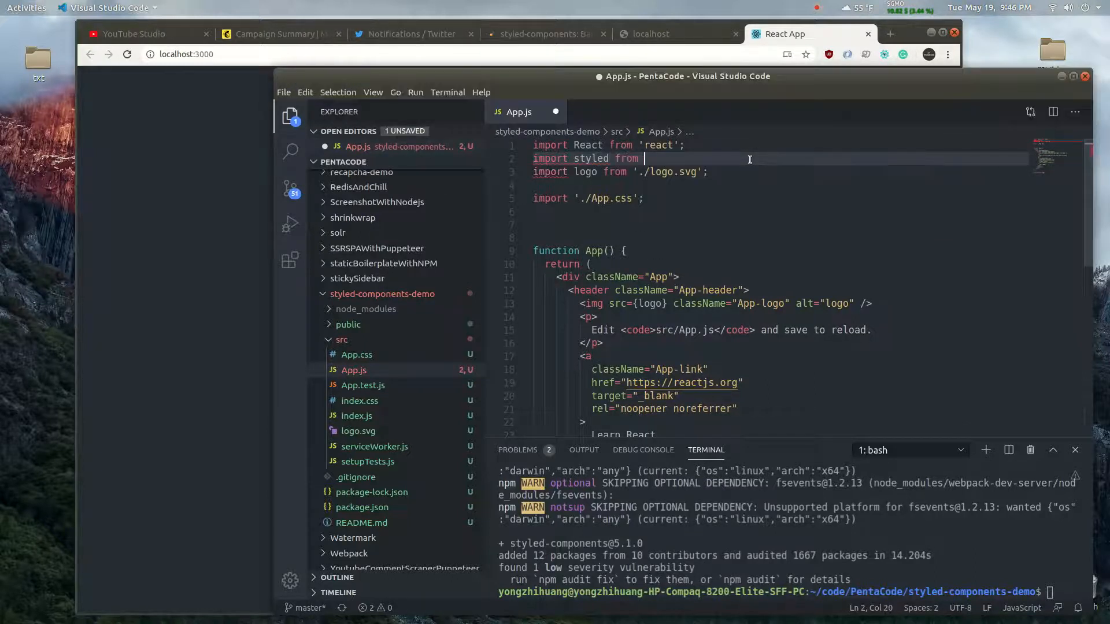
text('styled-component';)
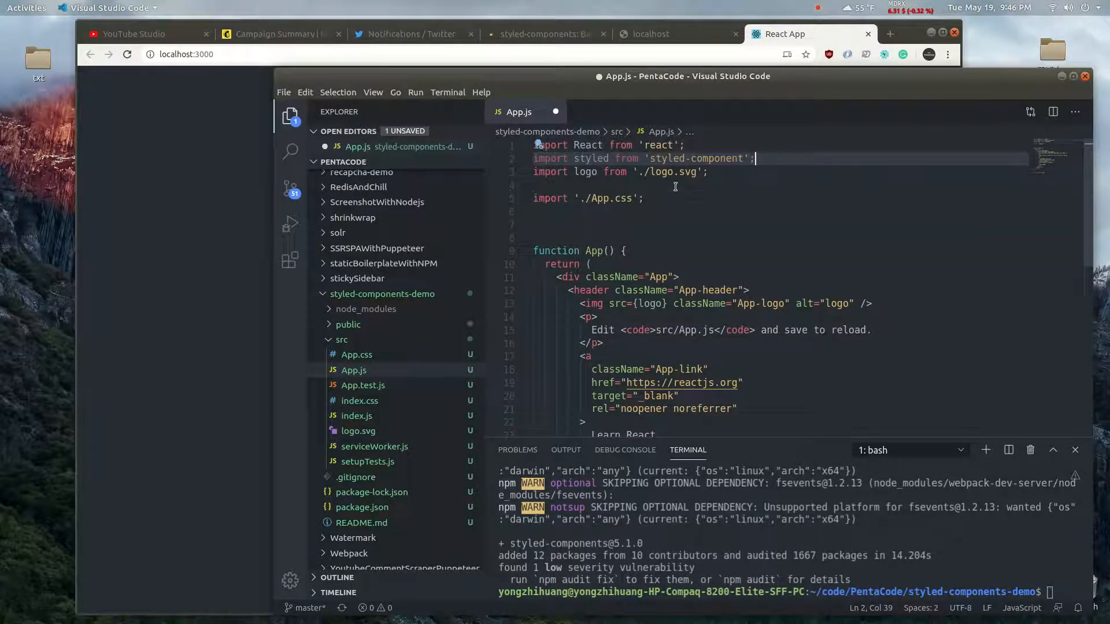
double_click(590, 158)
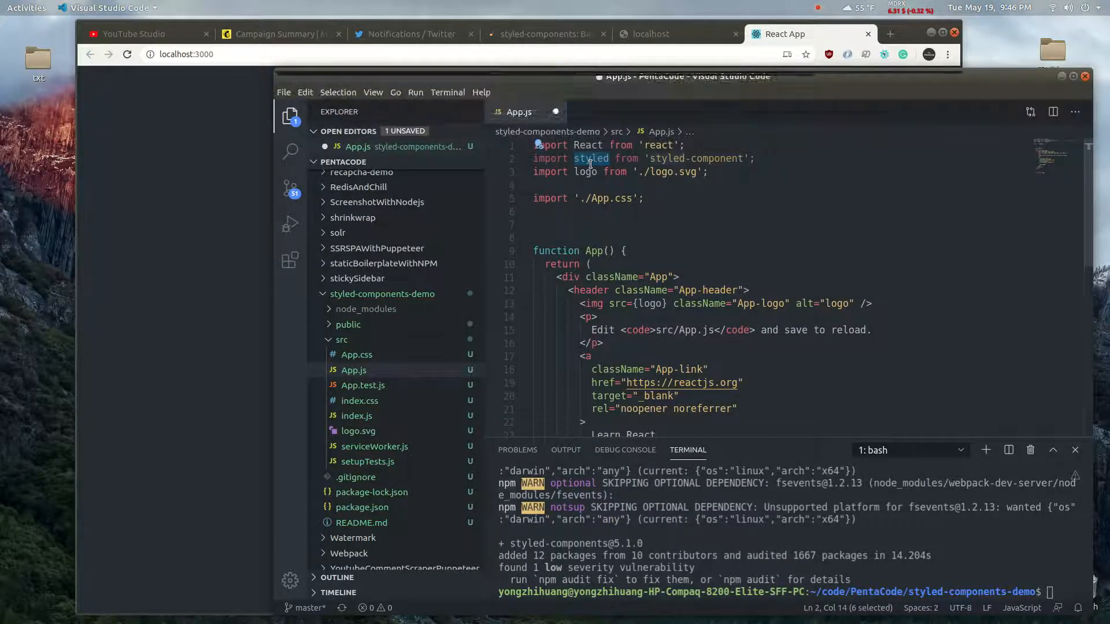
mouse_move(591, 157)
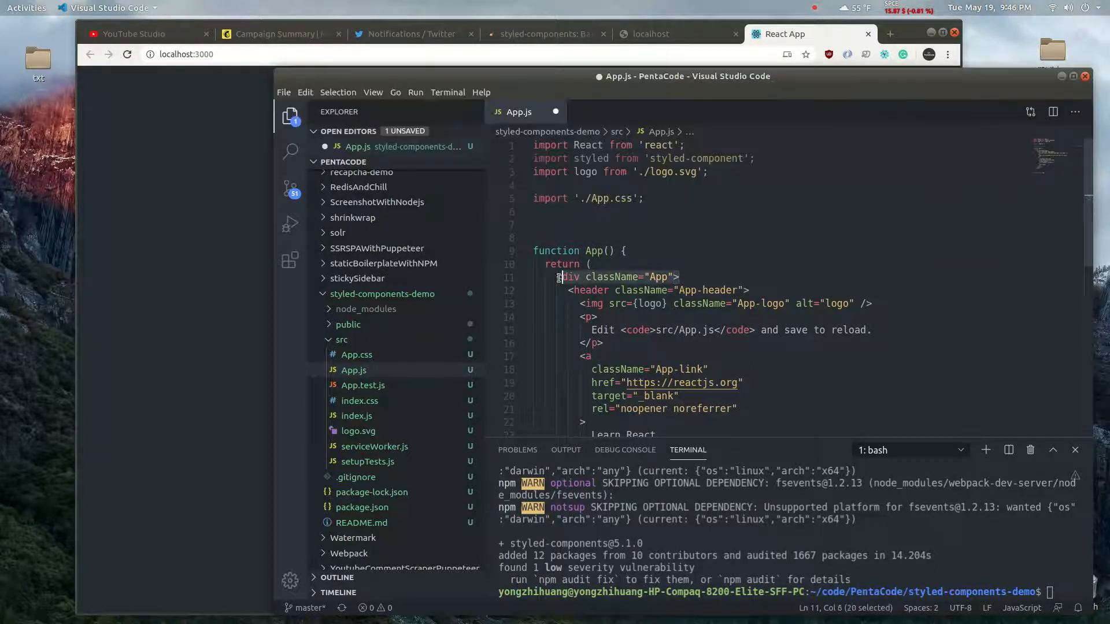
Step: Declare const AppWrapper = styled`` below the App.css import, then open App.css
click(583, 211)
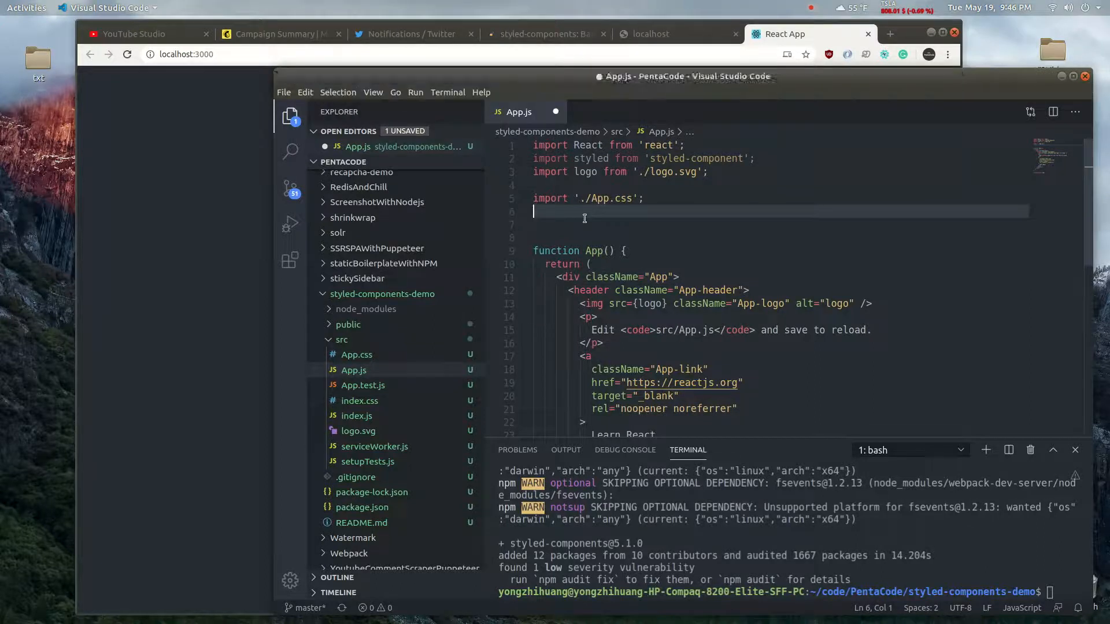
text(const)
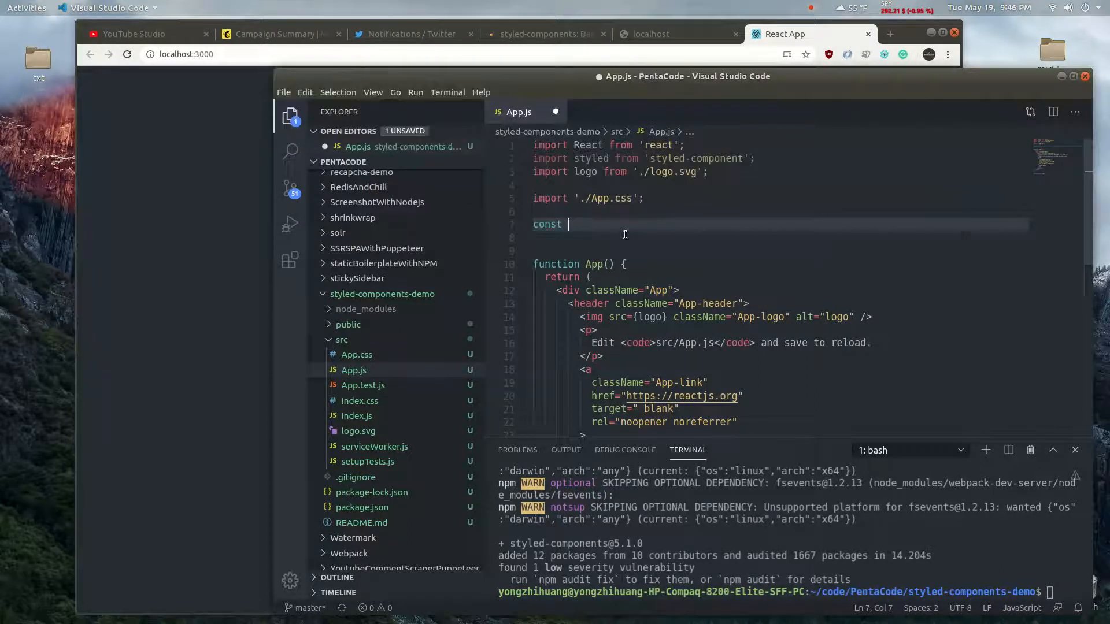
click(615, 264)
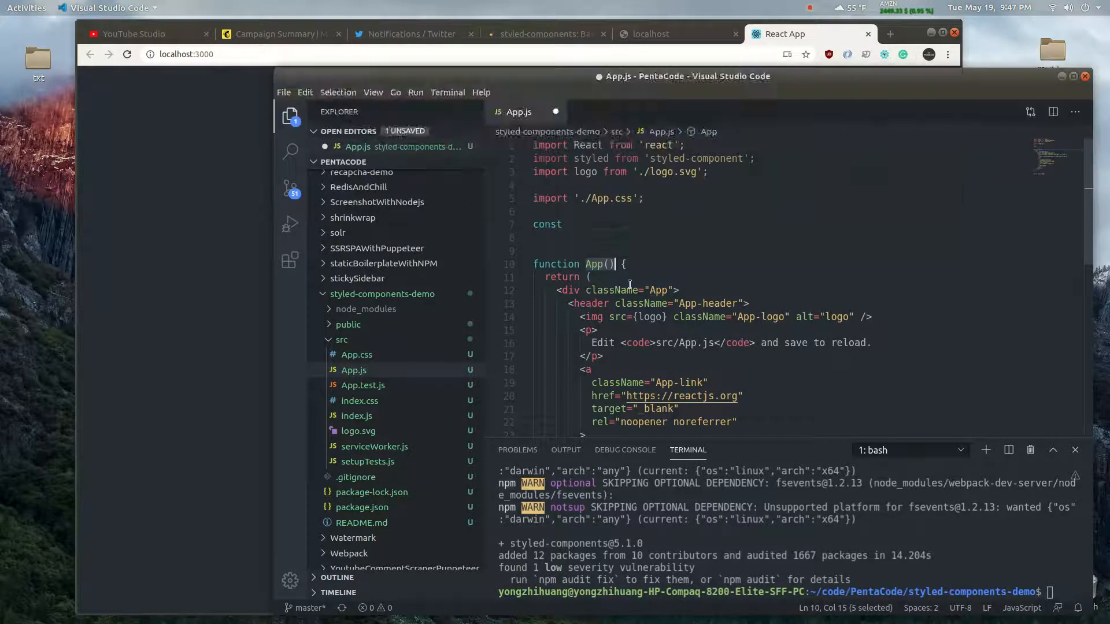
click(573, 225)
text( AppWrapper =)
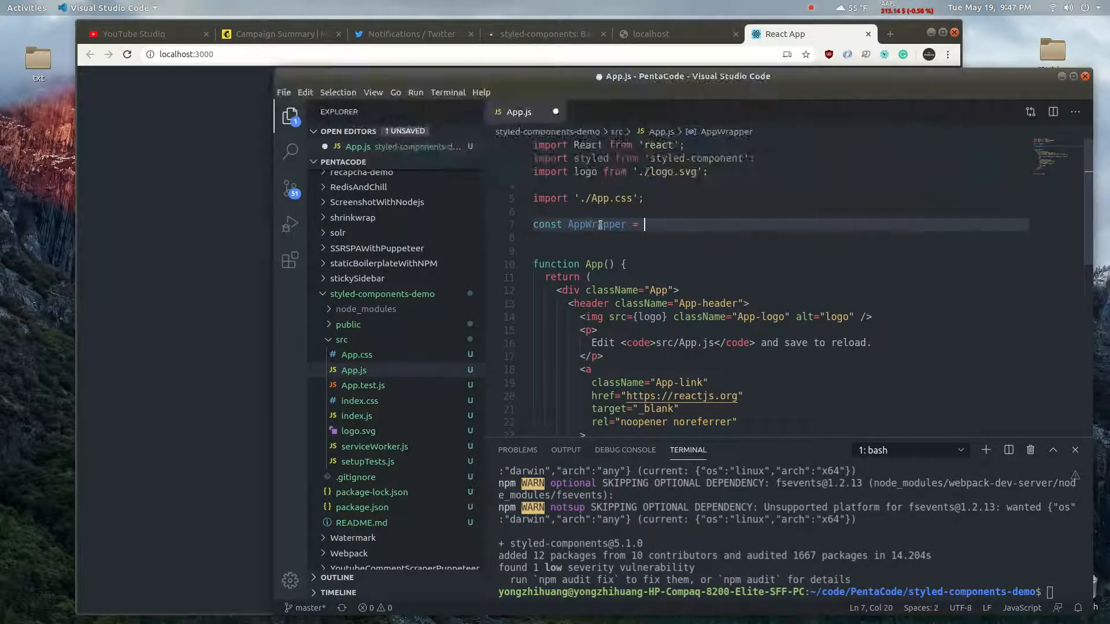
text(styled)
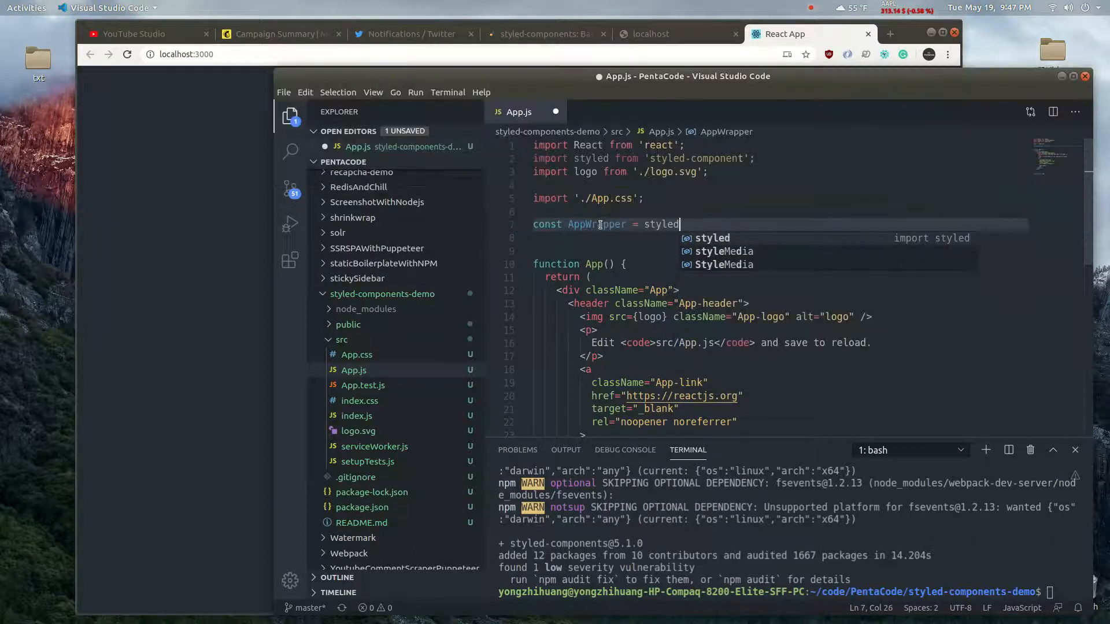
text(``)
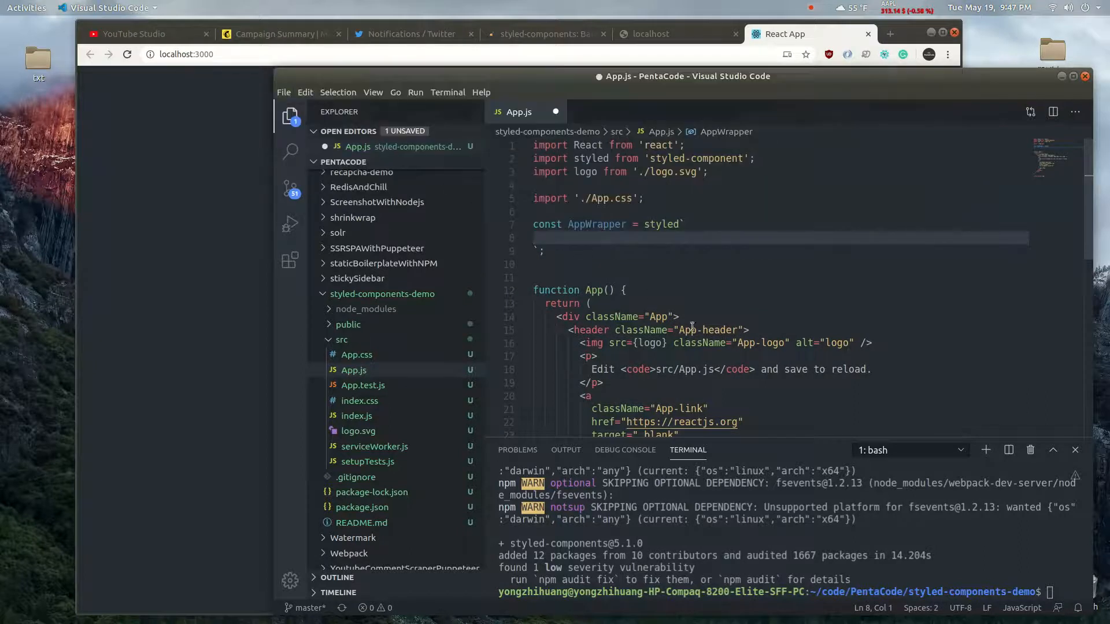
double_click(657, 316)
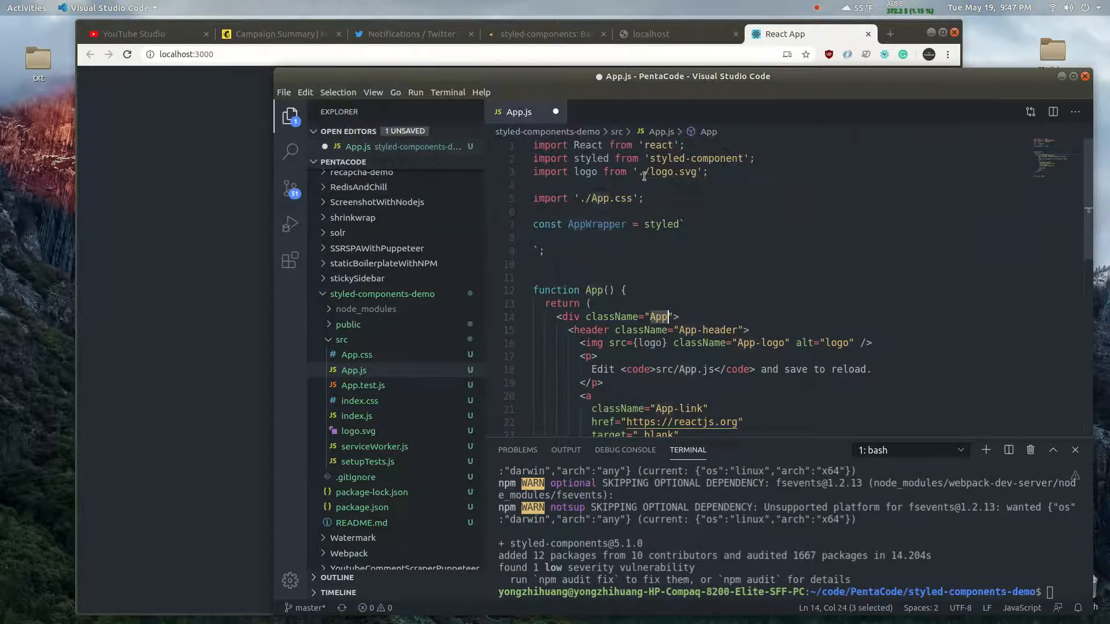
click(356, 354)
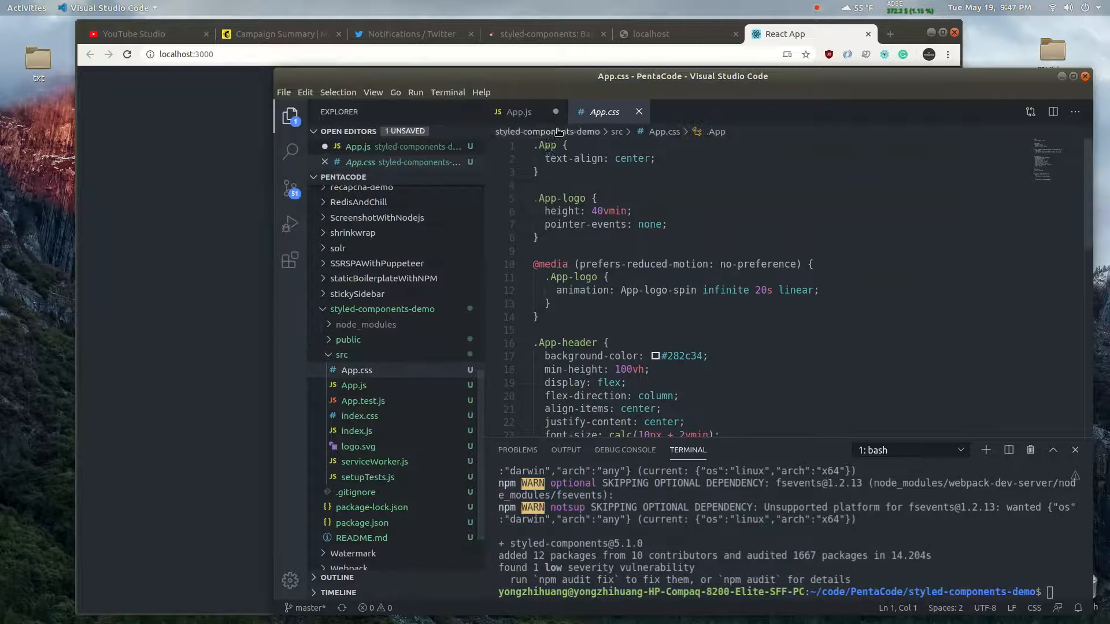
Step: Paste text-align: center; from the .App rule into the AppWrapper template
click(657, 158)
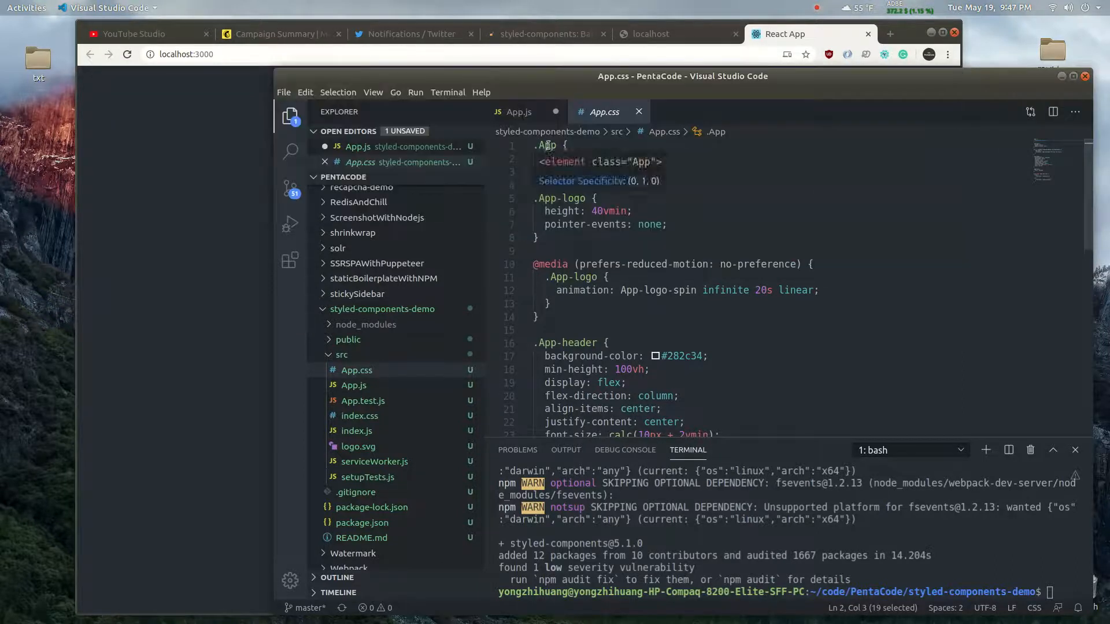
text(center;)
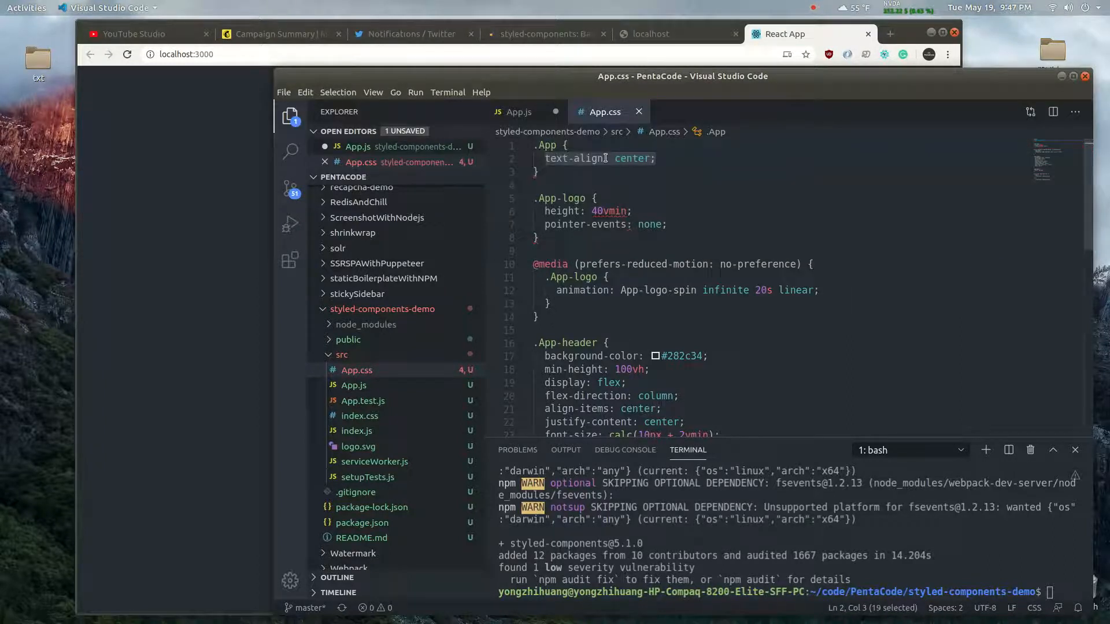
click(519, 111)
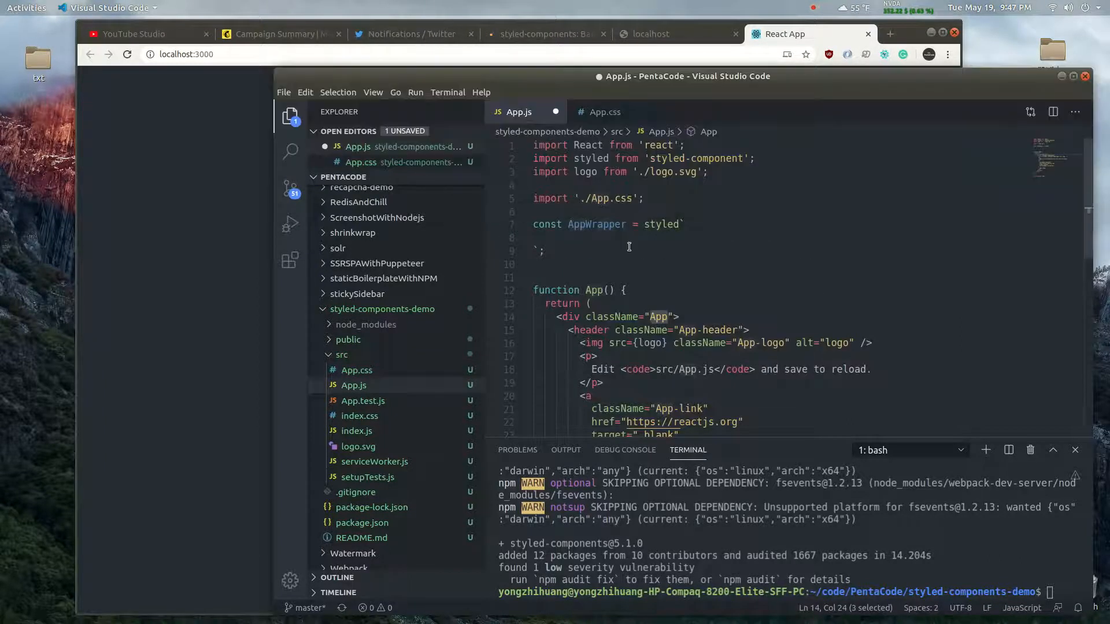
text(text-align: center;)
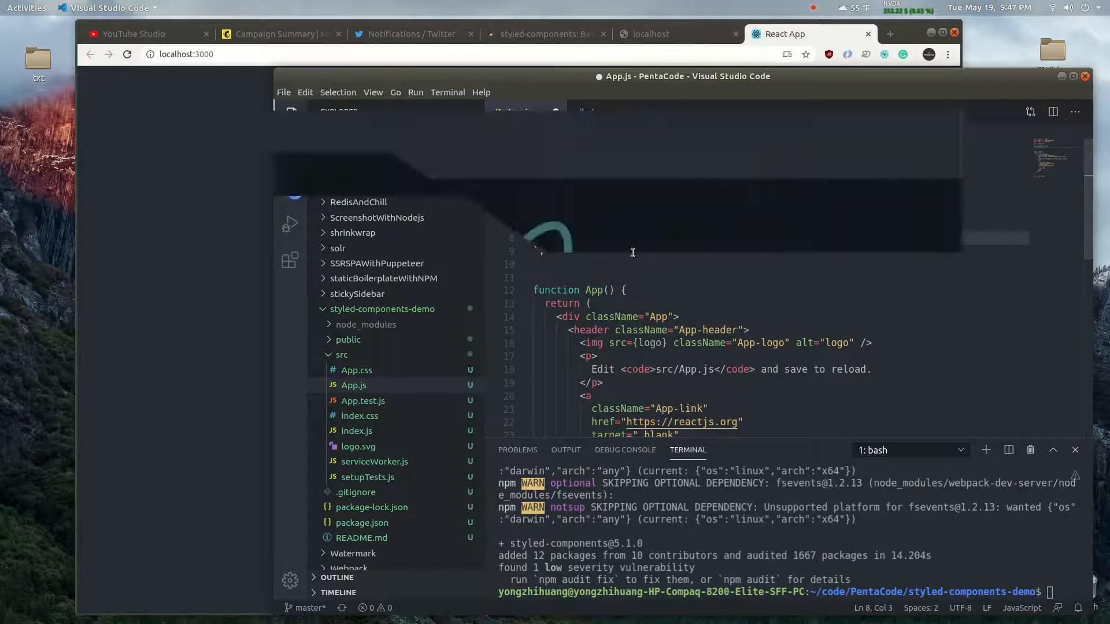
double_click(594, 224)
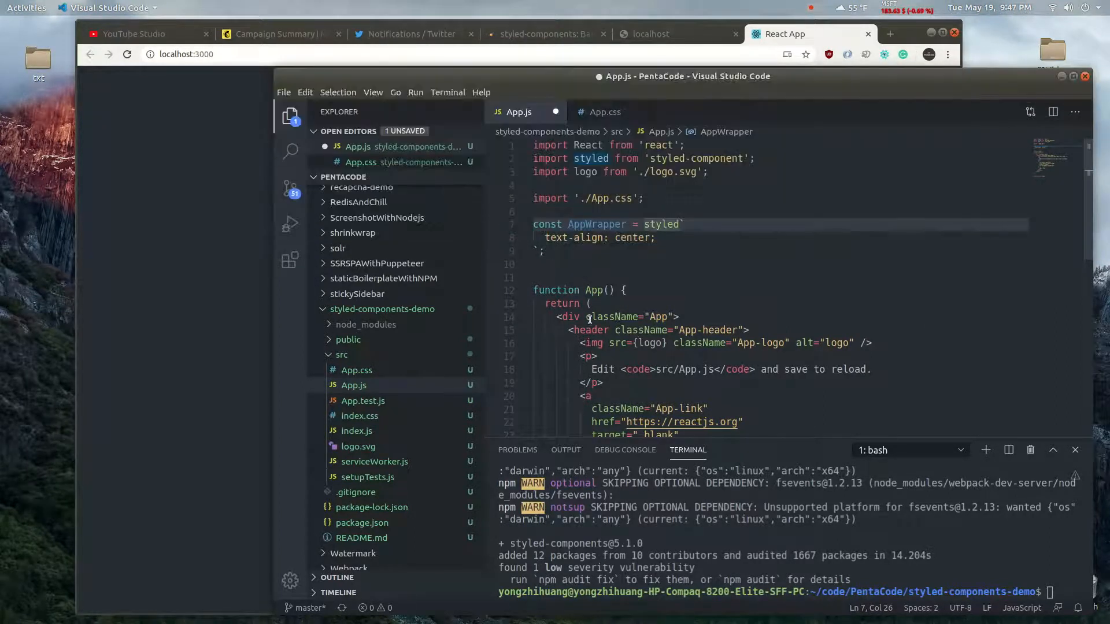
Step: Change AppWrapper to styled.div and select the outer div tag for replacement
double_click(569, 316)
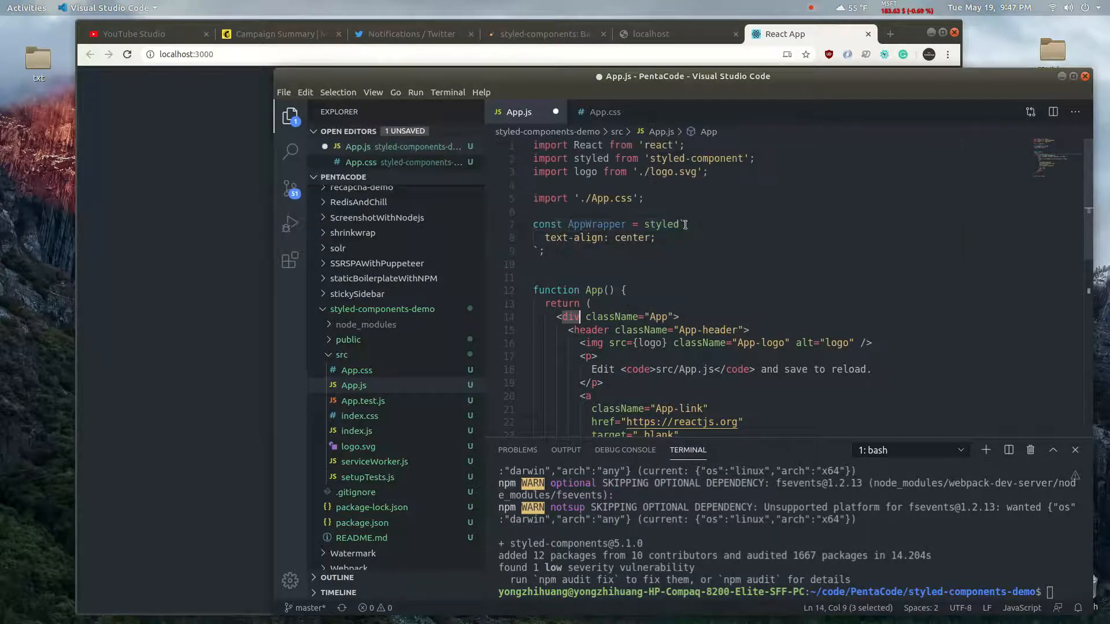
text(.div)
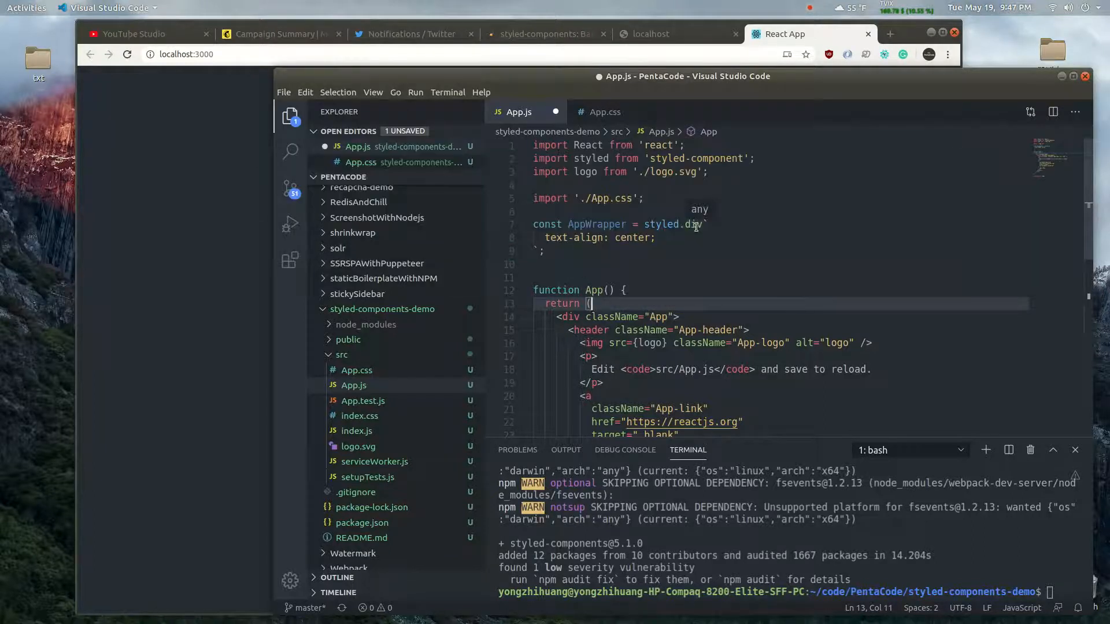
double_click(692, 224)
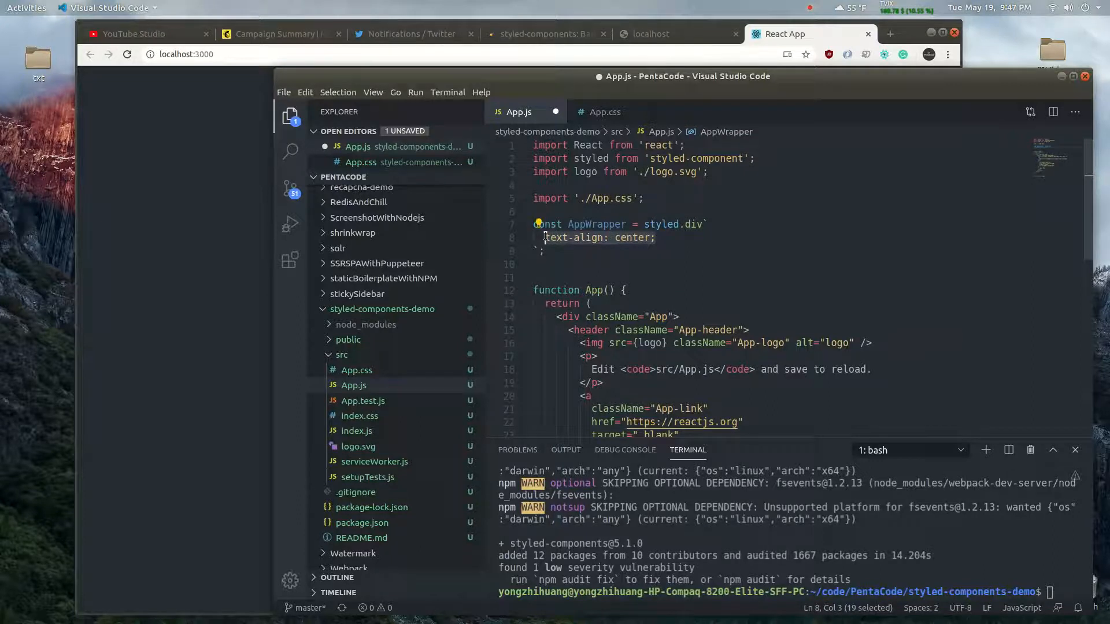
double_click(596, 224)
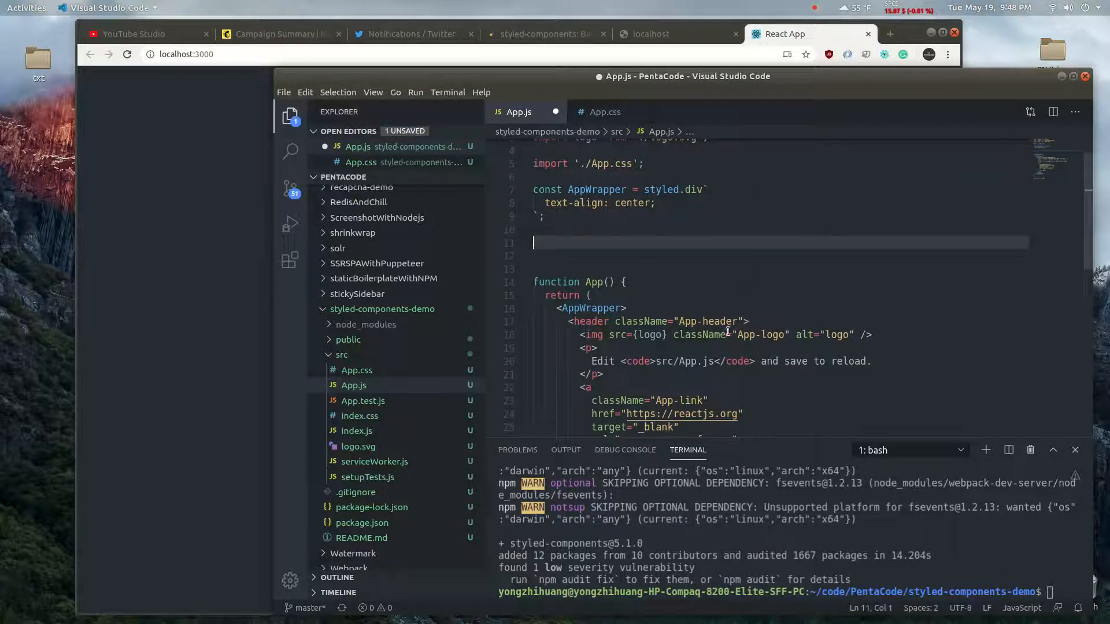
Step: Type const AppHeader = styled.header`` with a blank line inside the template
text(const)
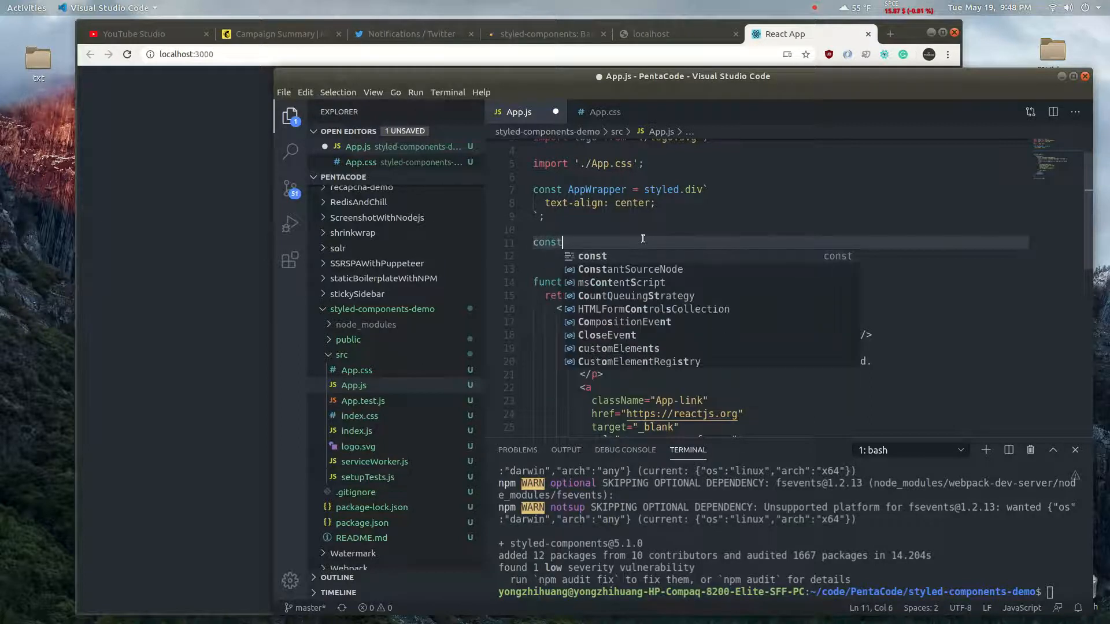
text(AppHeader)
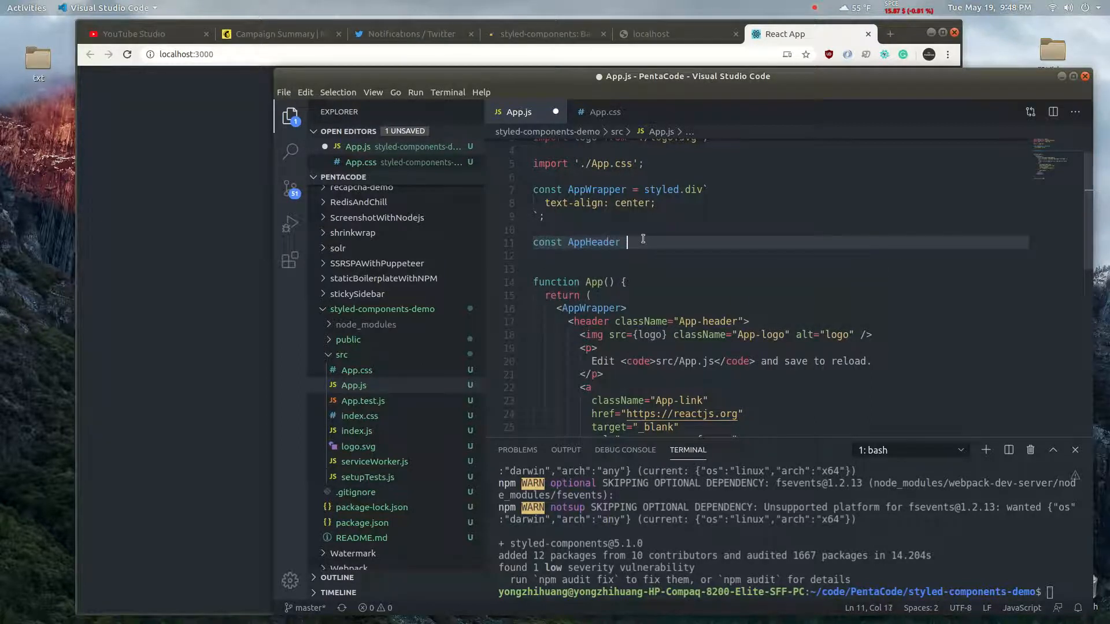
text(= styled.)
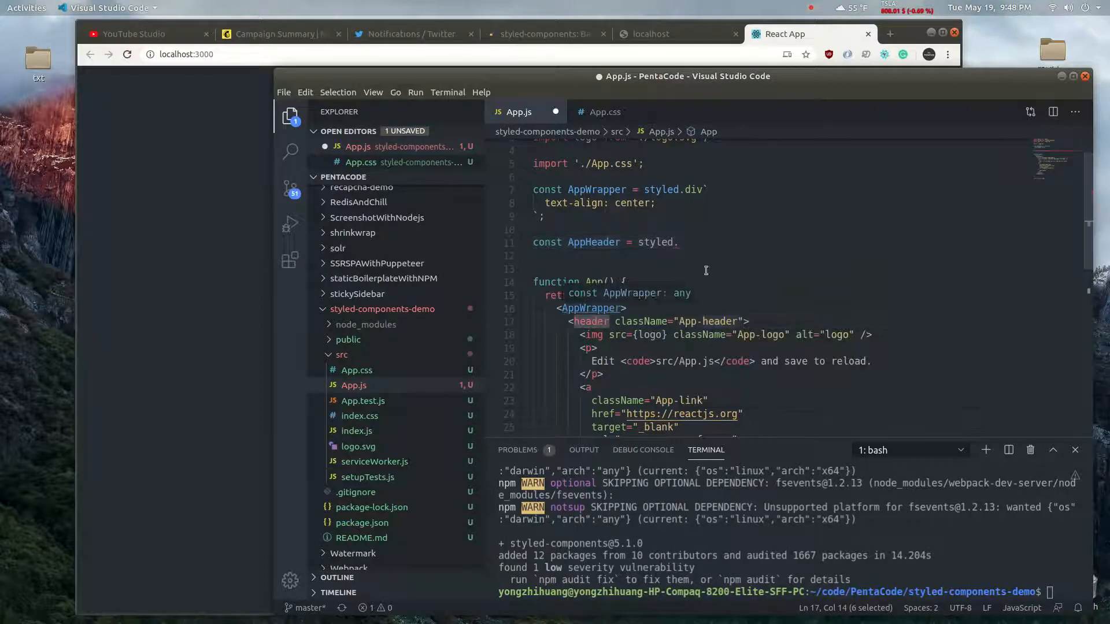
text(header``;)
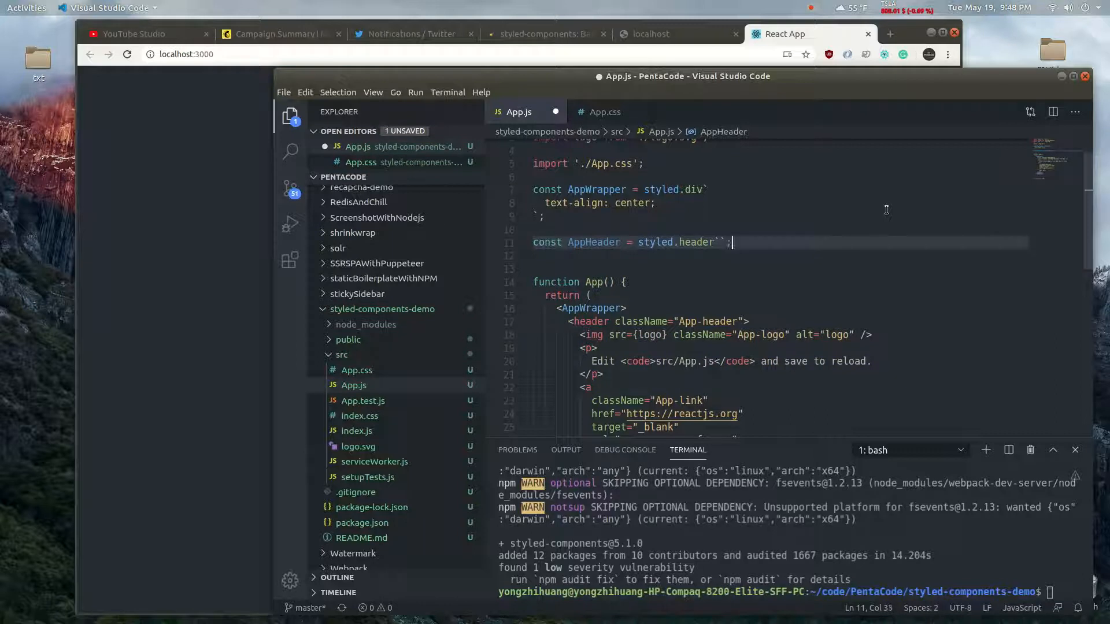
key(Return)
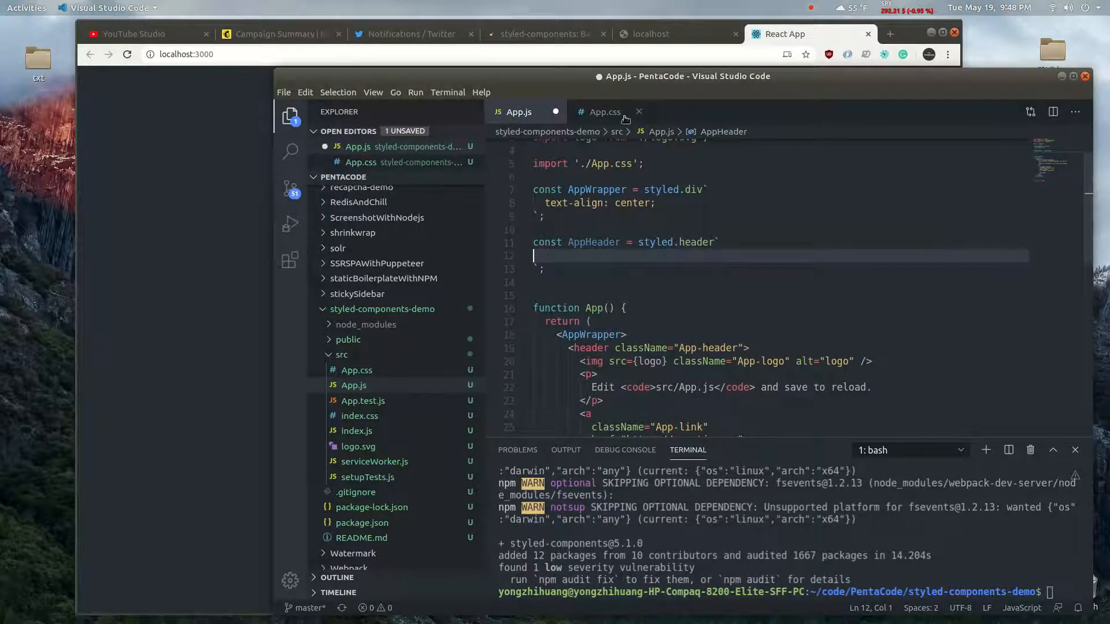
Step: Copy the .App-header declarations from App.css into AppHeader and select the header tag
click(603, 112)
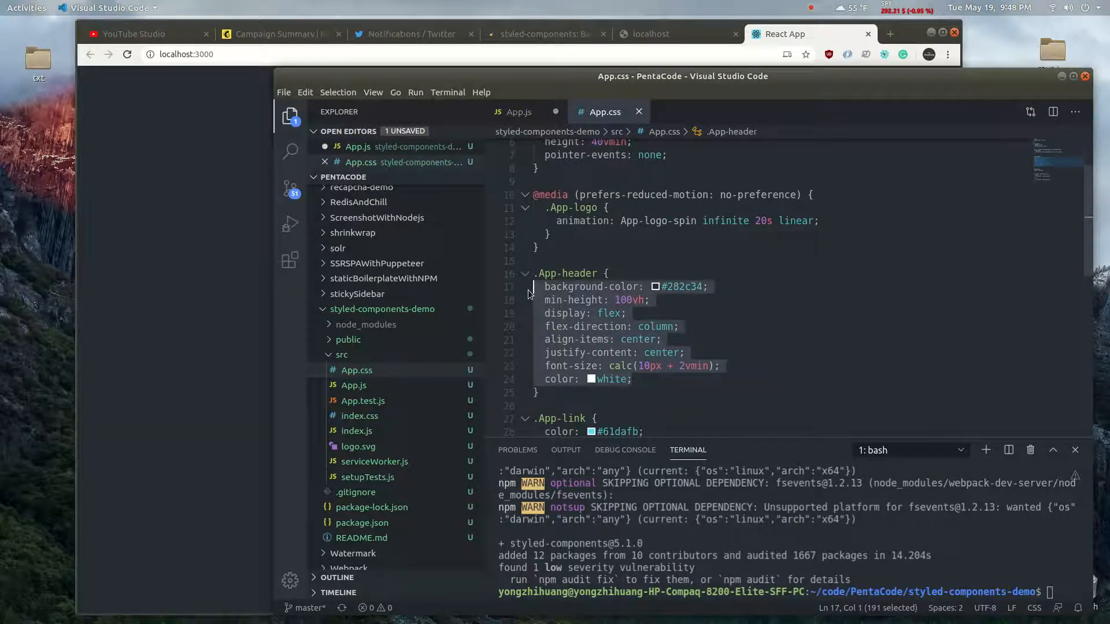
click(518, 111)
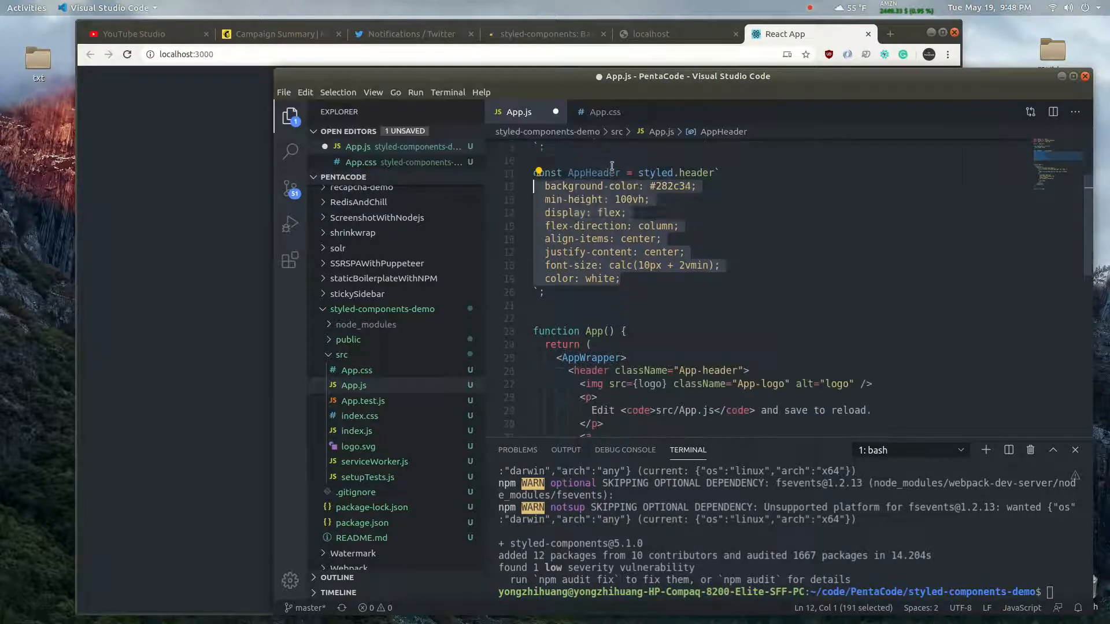
double_click(593, 172)
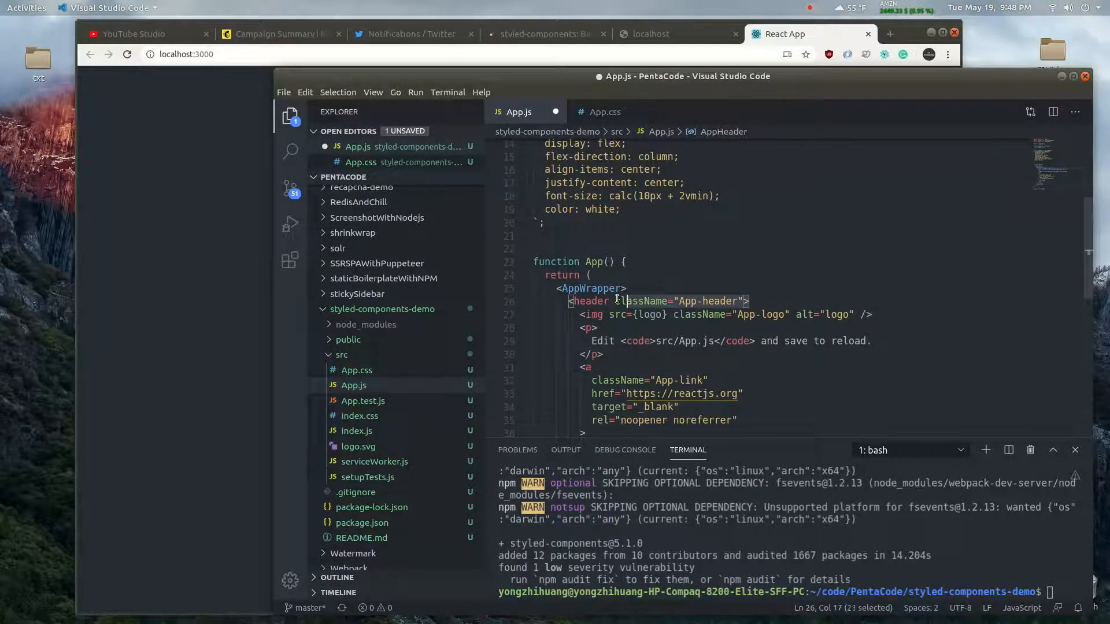
Step: Replace the header element with <AppHeader> tags in App.js and save
key(Delete)
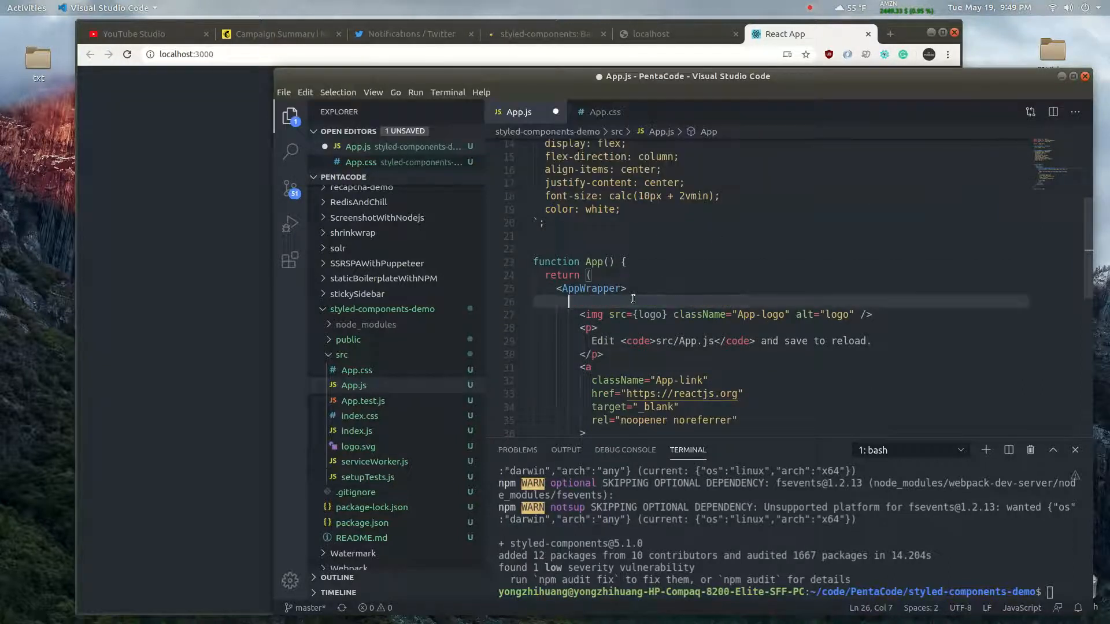
text(<AppHeader>)
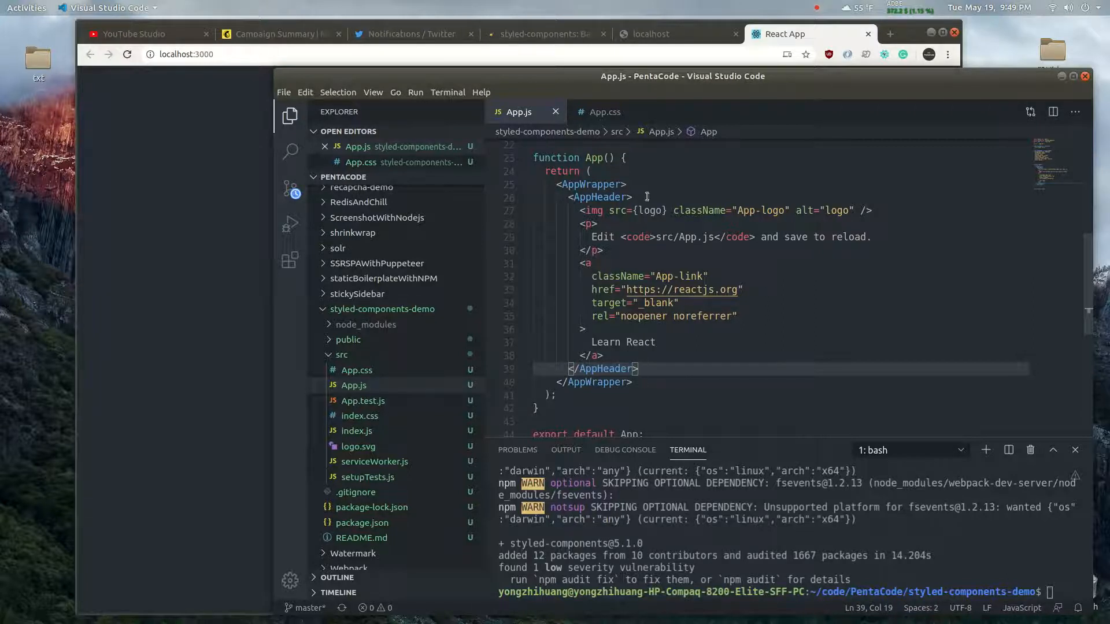
scroll(up, 3)
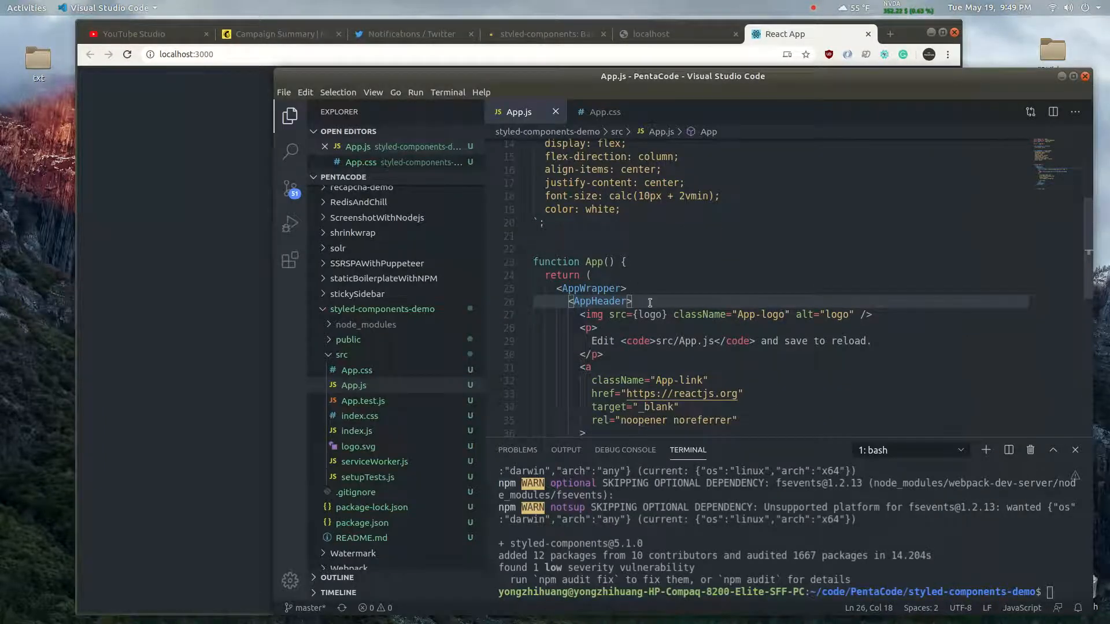
Step: Declare an empty const LogoStyled = styled.img template in App.js
key(Enter)
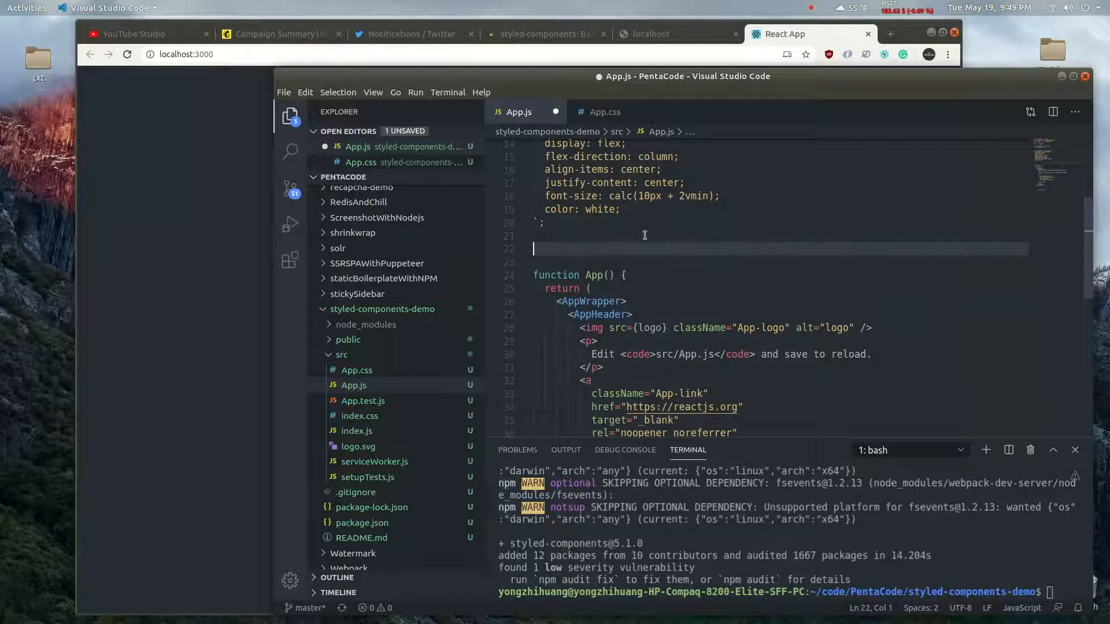
text(const)
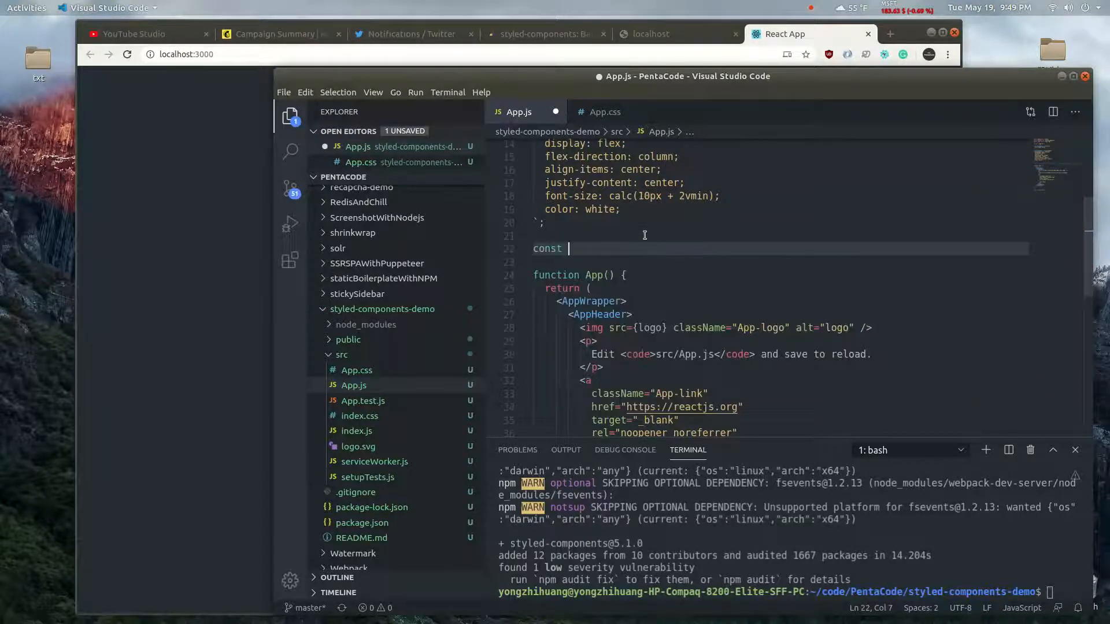
text(Logo)
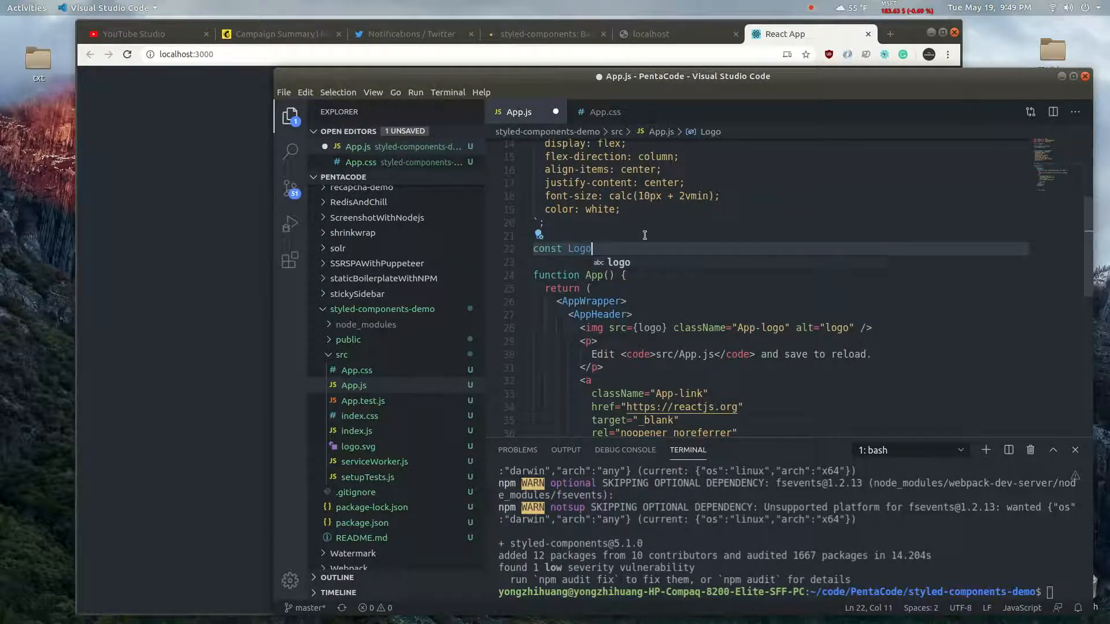
text(Styled =)
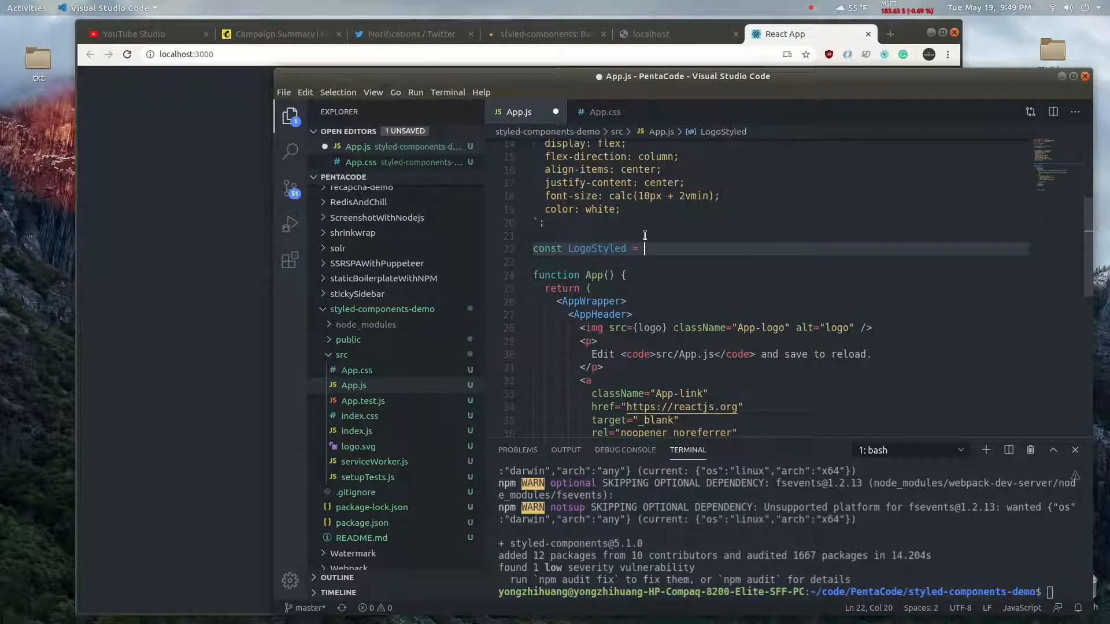
text(styled.)
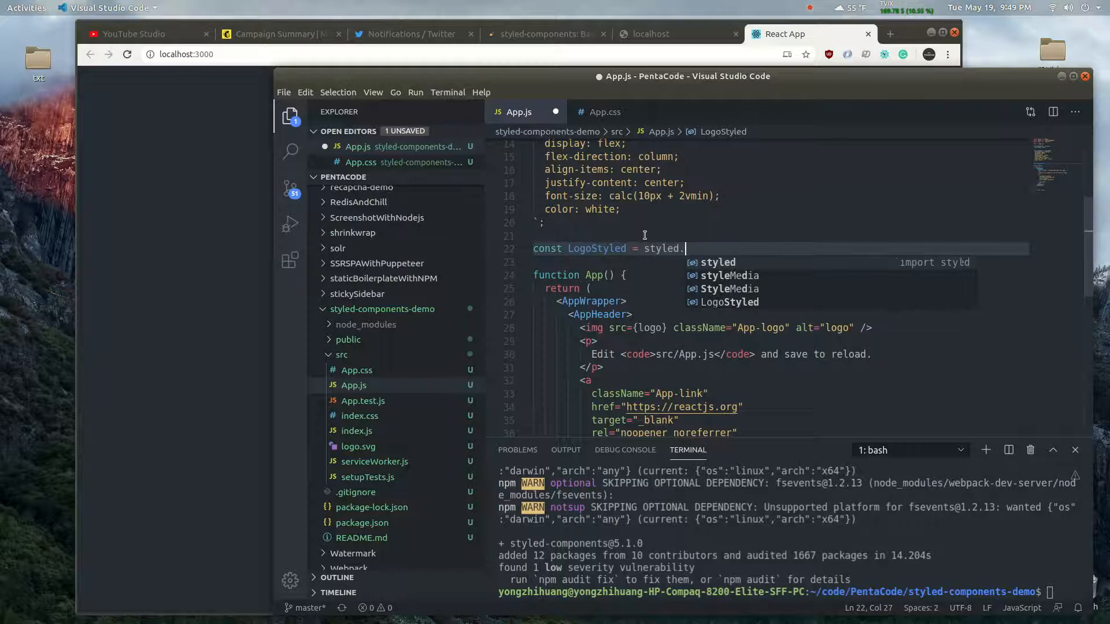
text(img`)
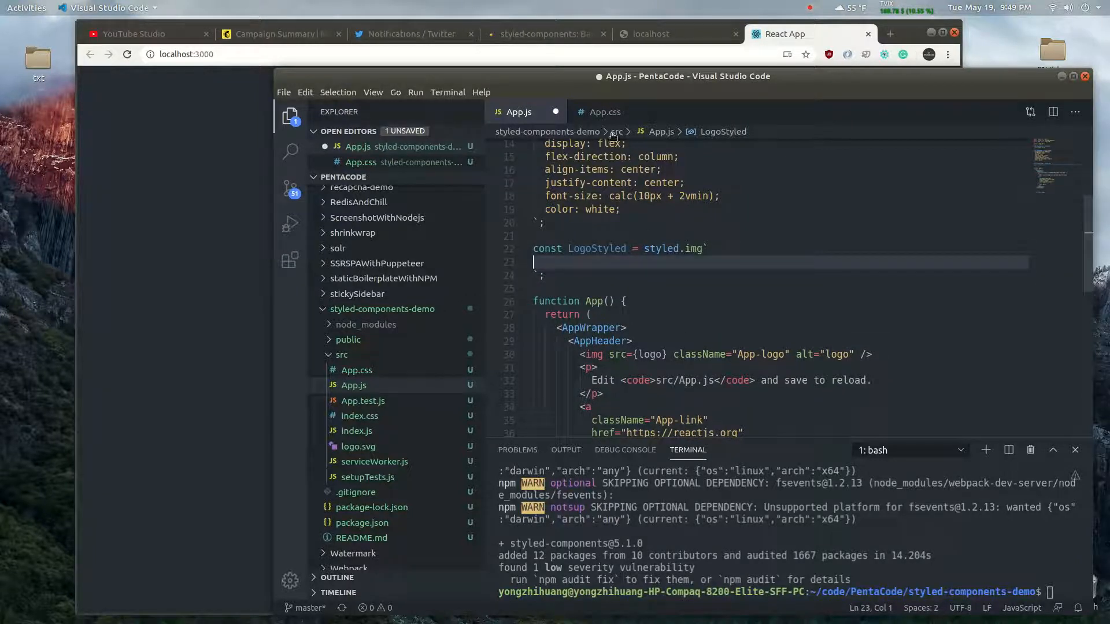
Step: Go to the .App-logo rule inside the reduced-motion media query in App.css
click(604, 111)
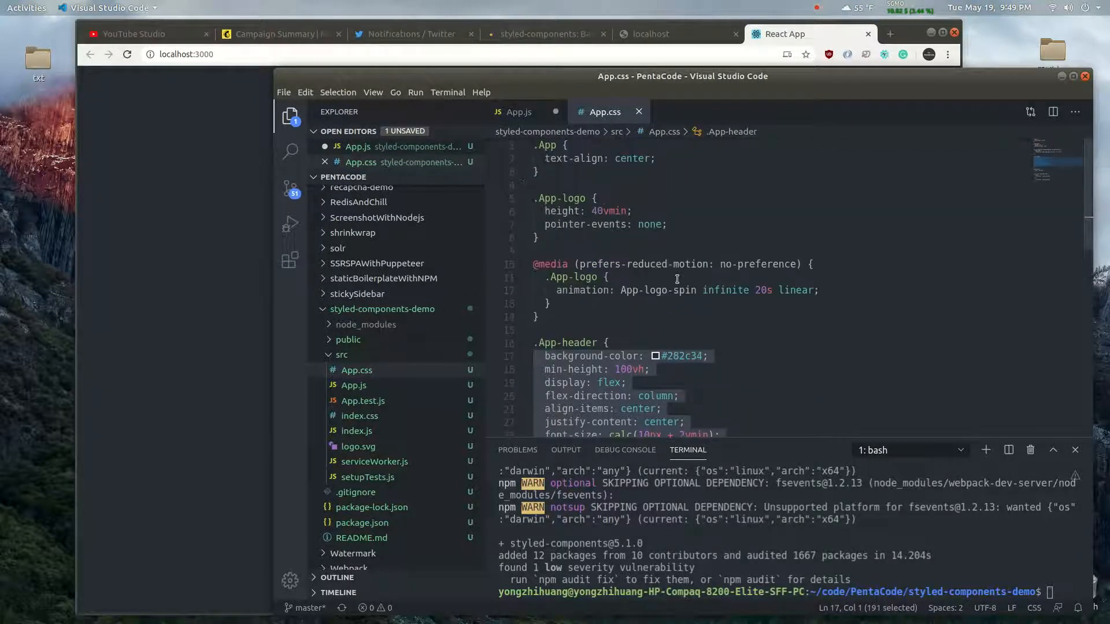
scroll(down, 3)
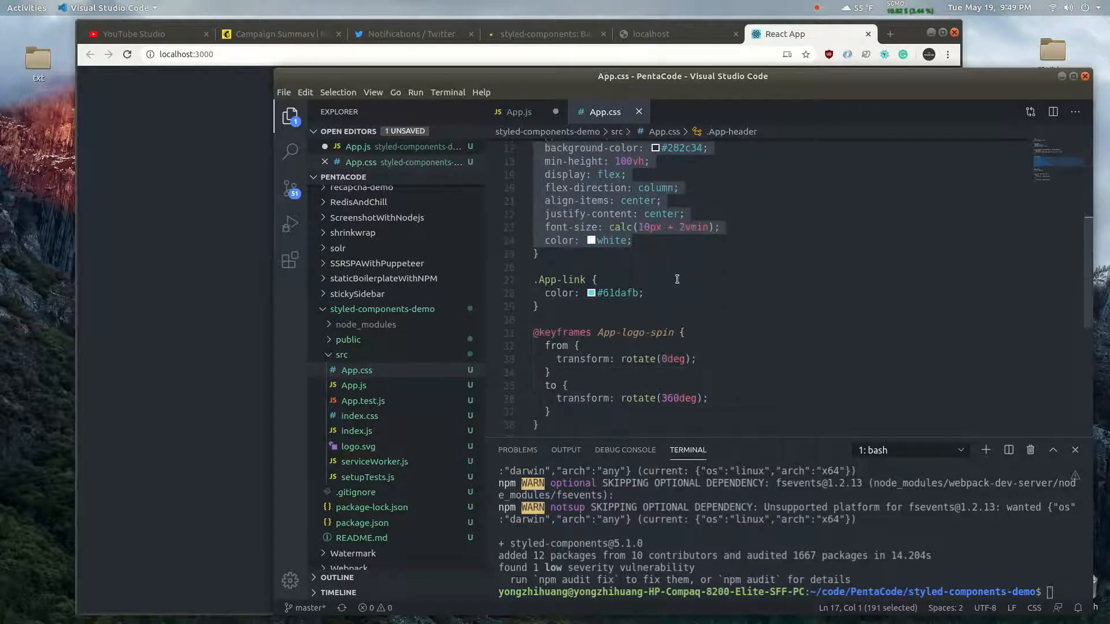
scroll(up, 3)
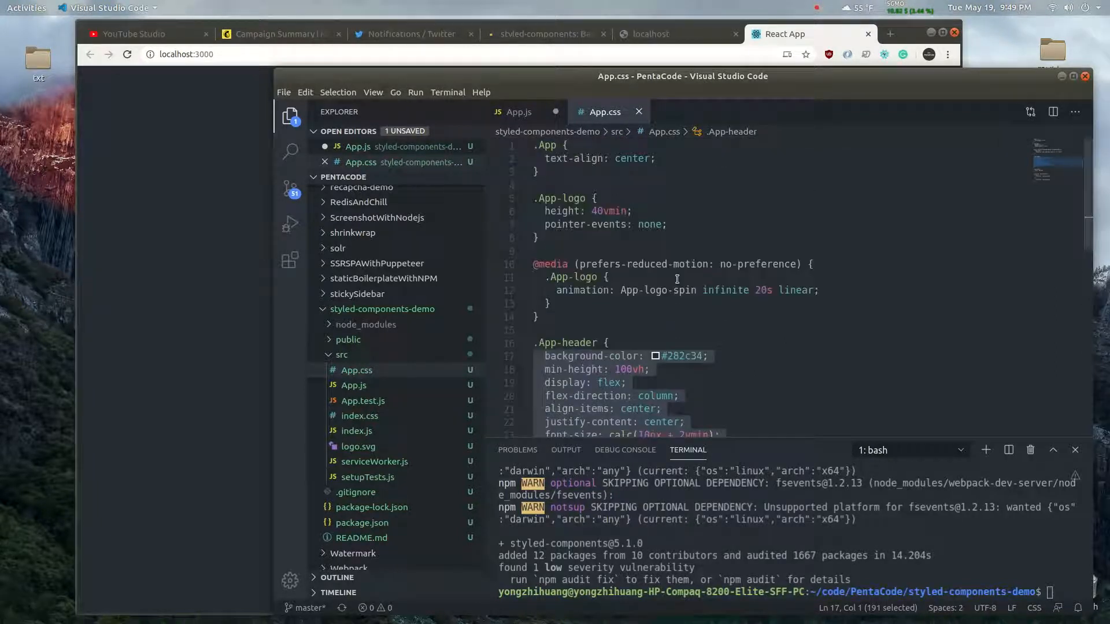
click(574, 277)
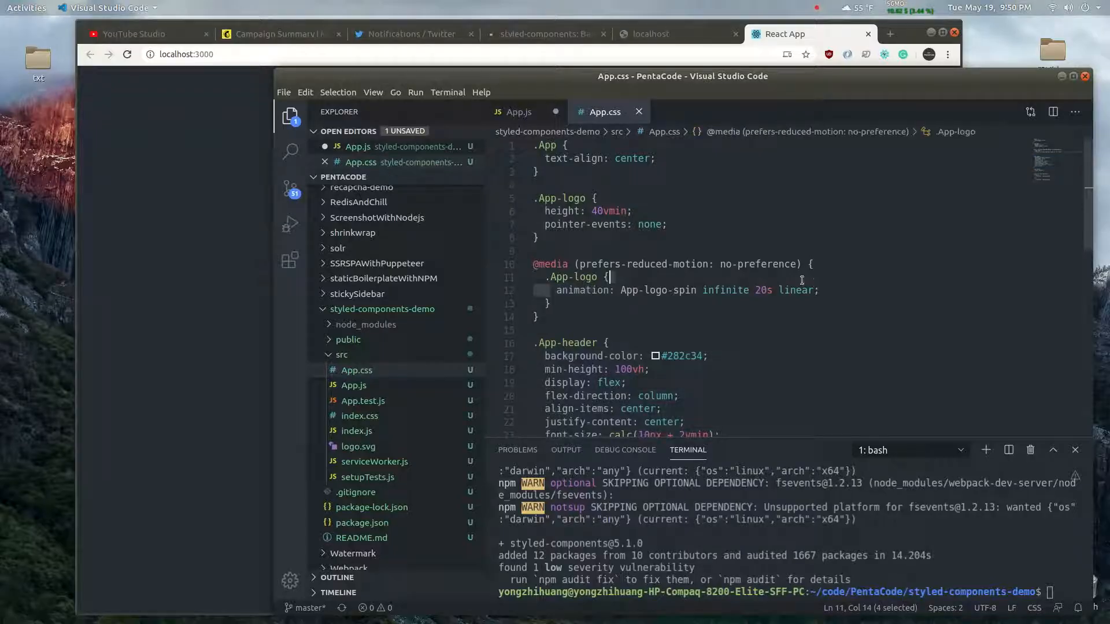